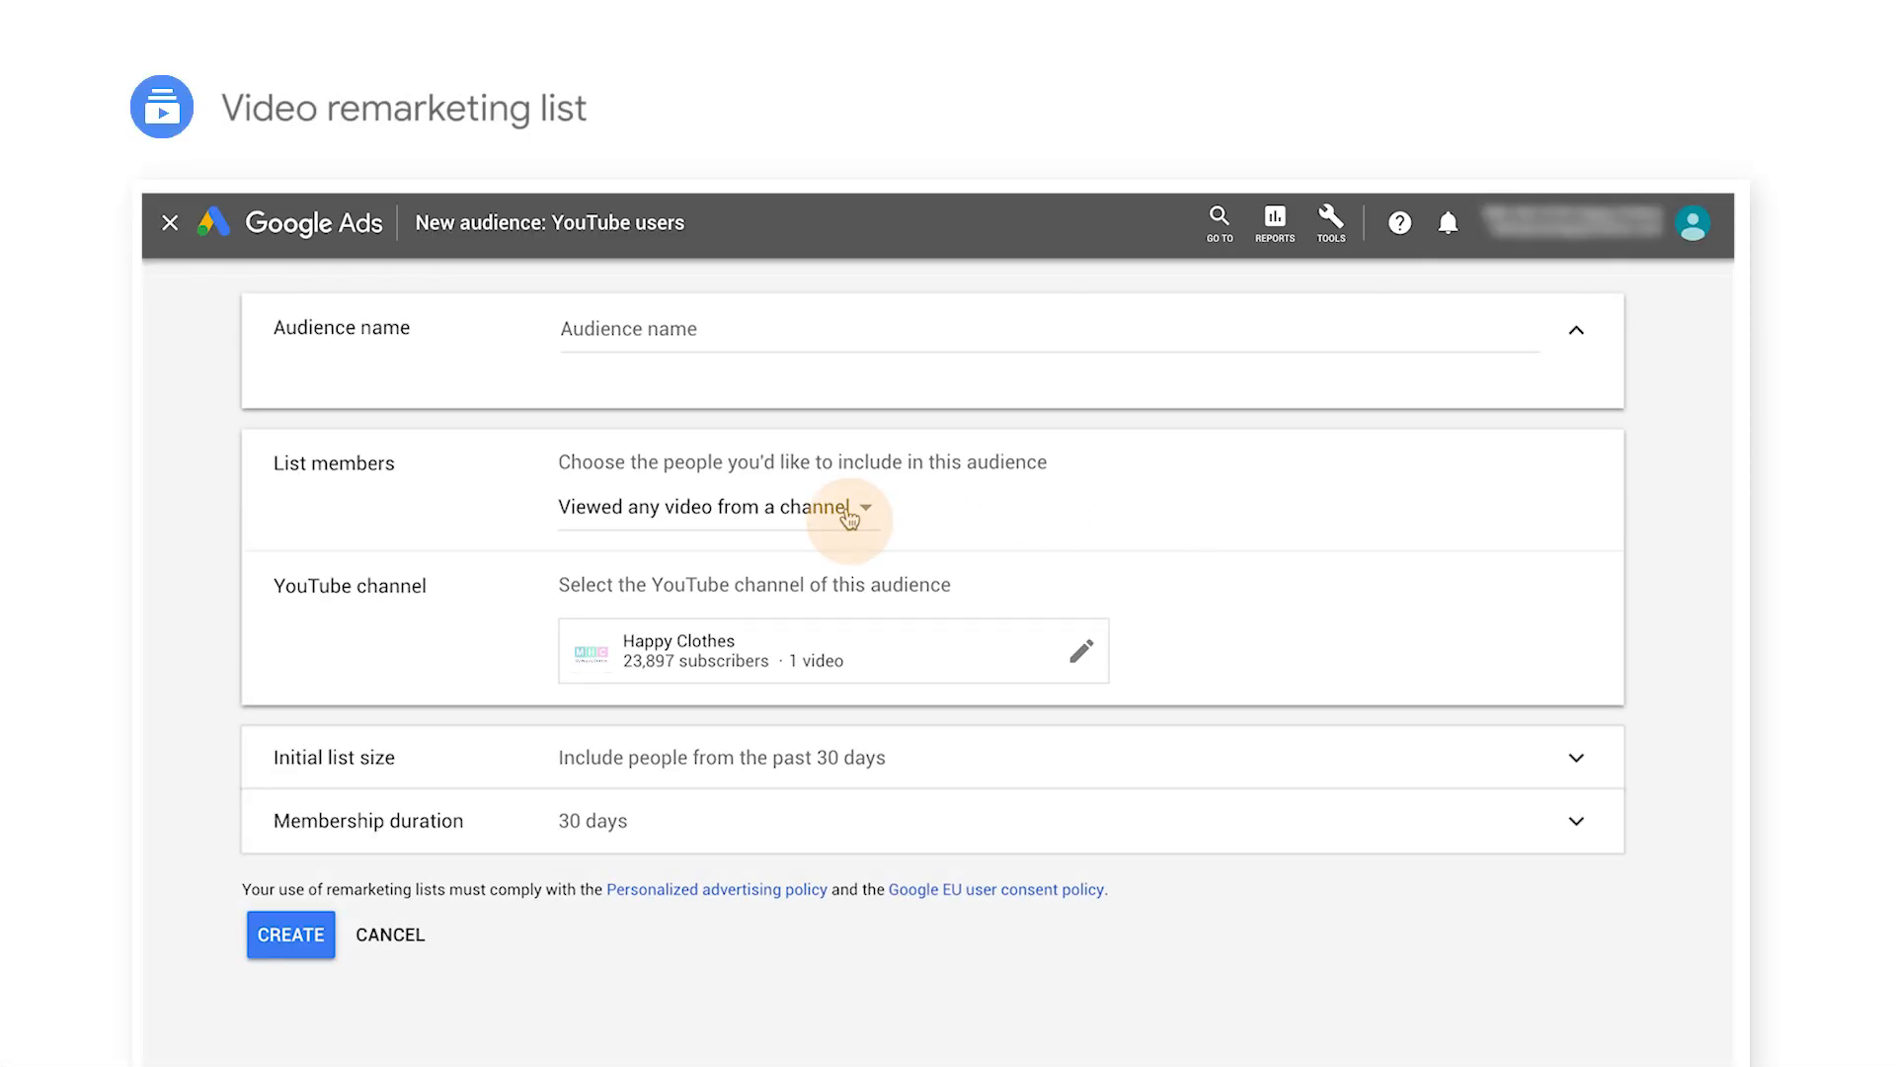
Set the audience's List members to 'Subscribed to a channel' for Happy Clothes.
{"action": "left_click", "coordinate": [723, 508]}
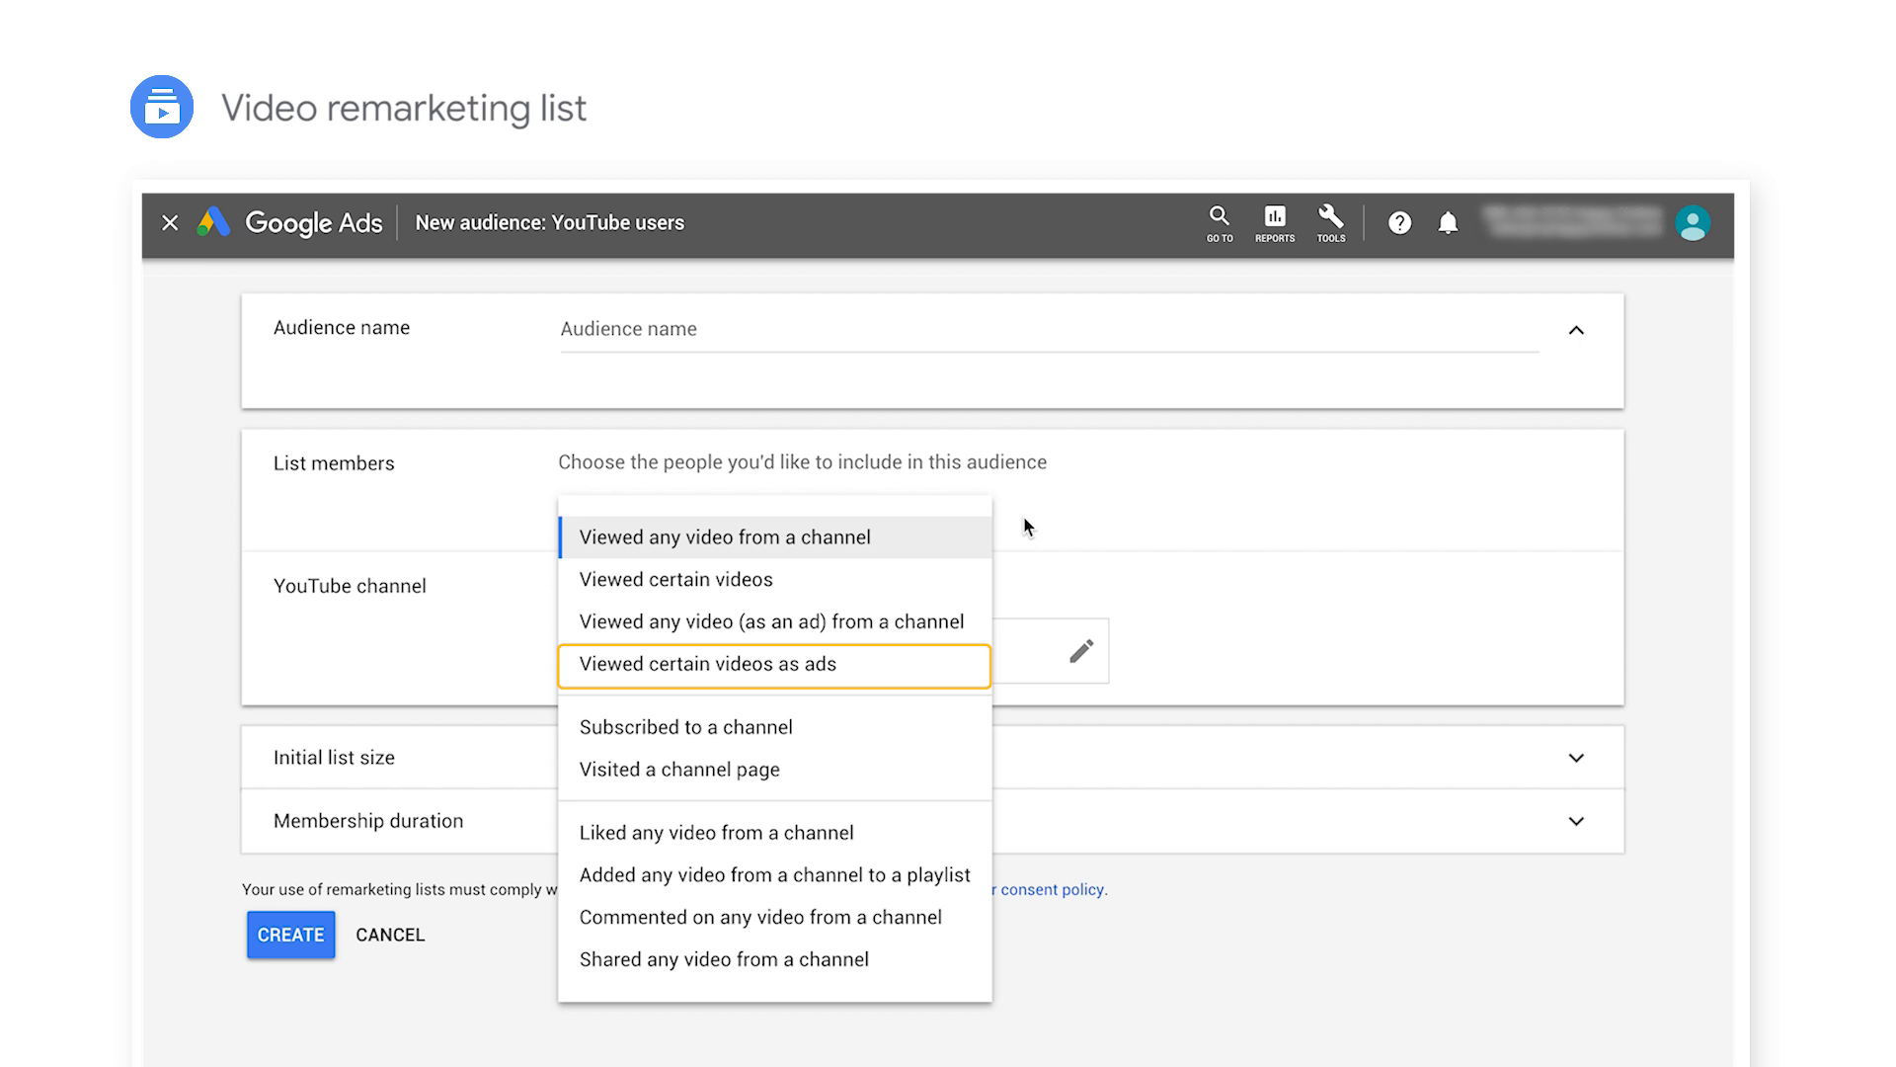
{"action": "left_click", "coordinate": [685, 725]}
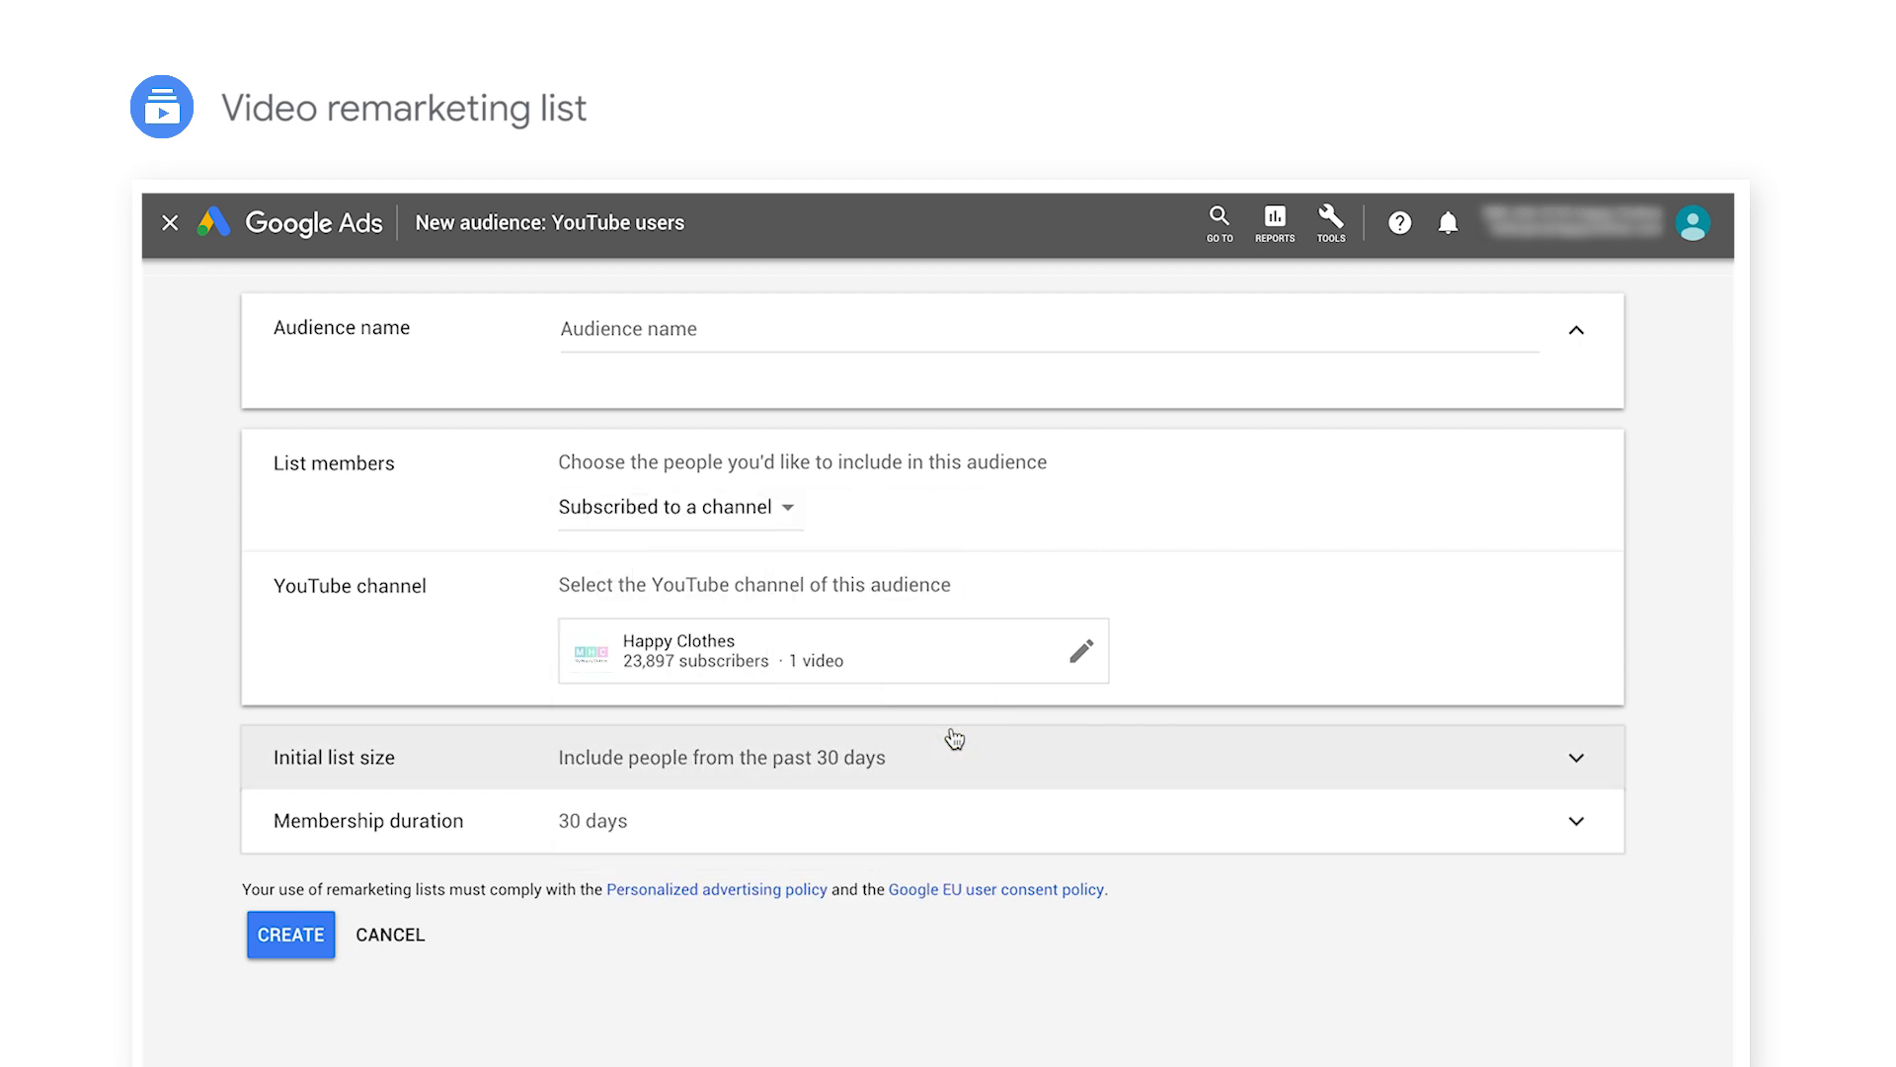
{"action": "left_click", "coordinate": [290, 934]}
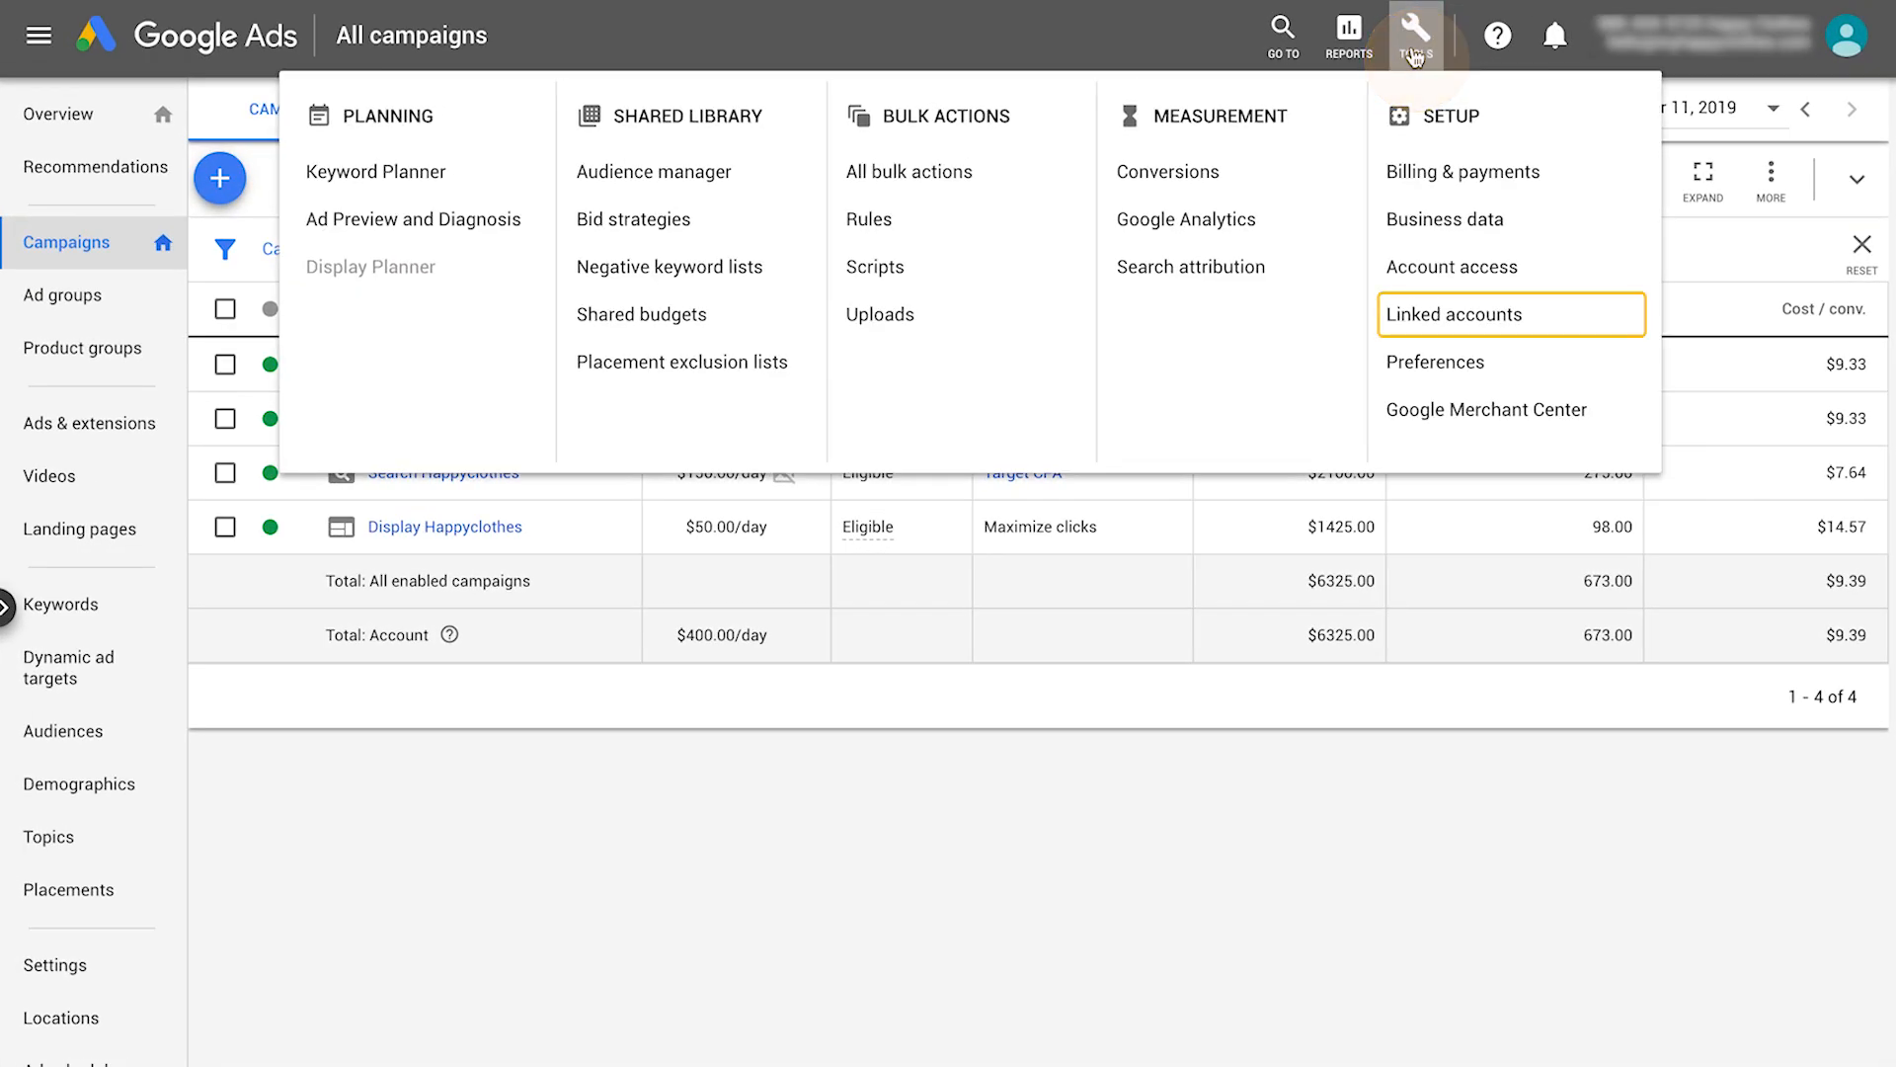
{"action": "mouse_move", "coordinate": [1603, 322]}
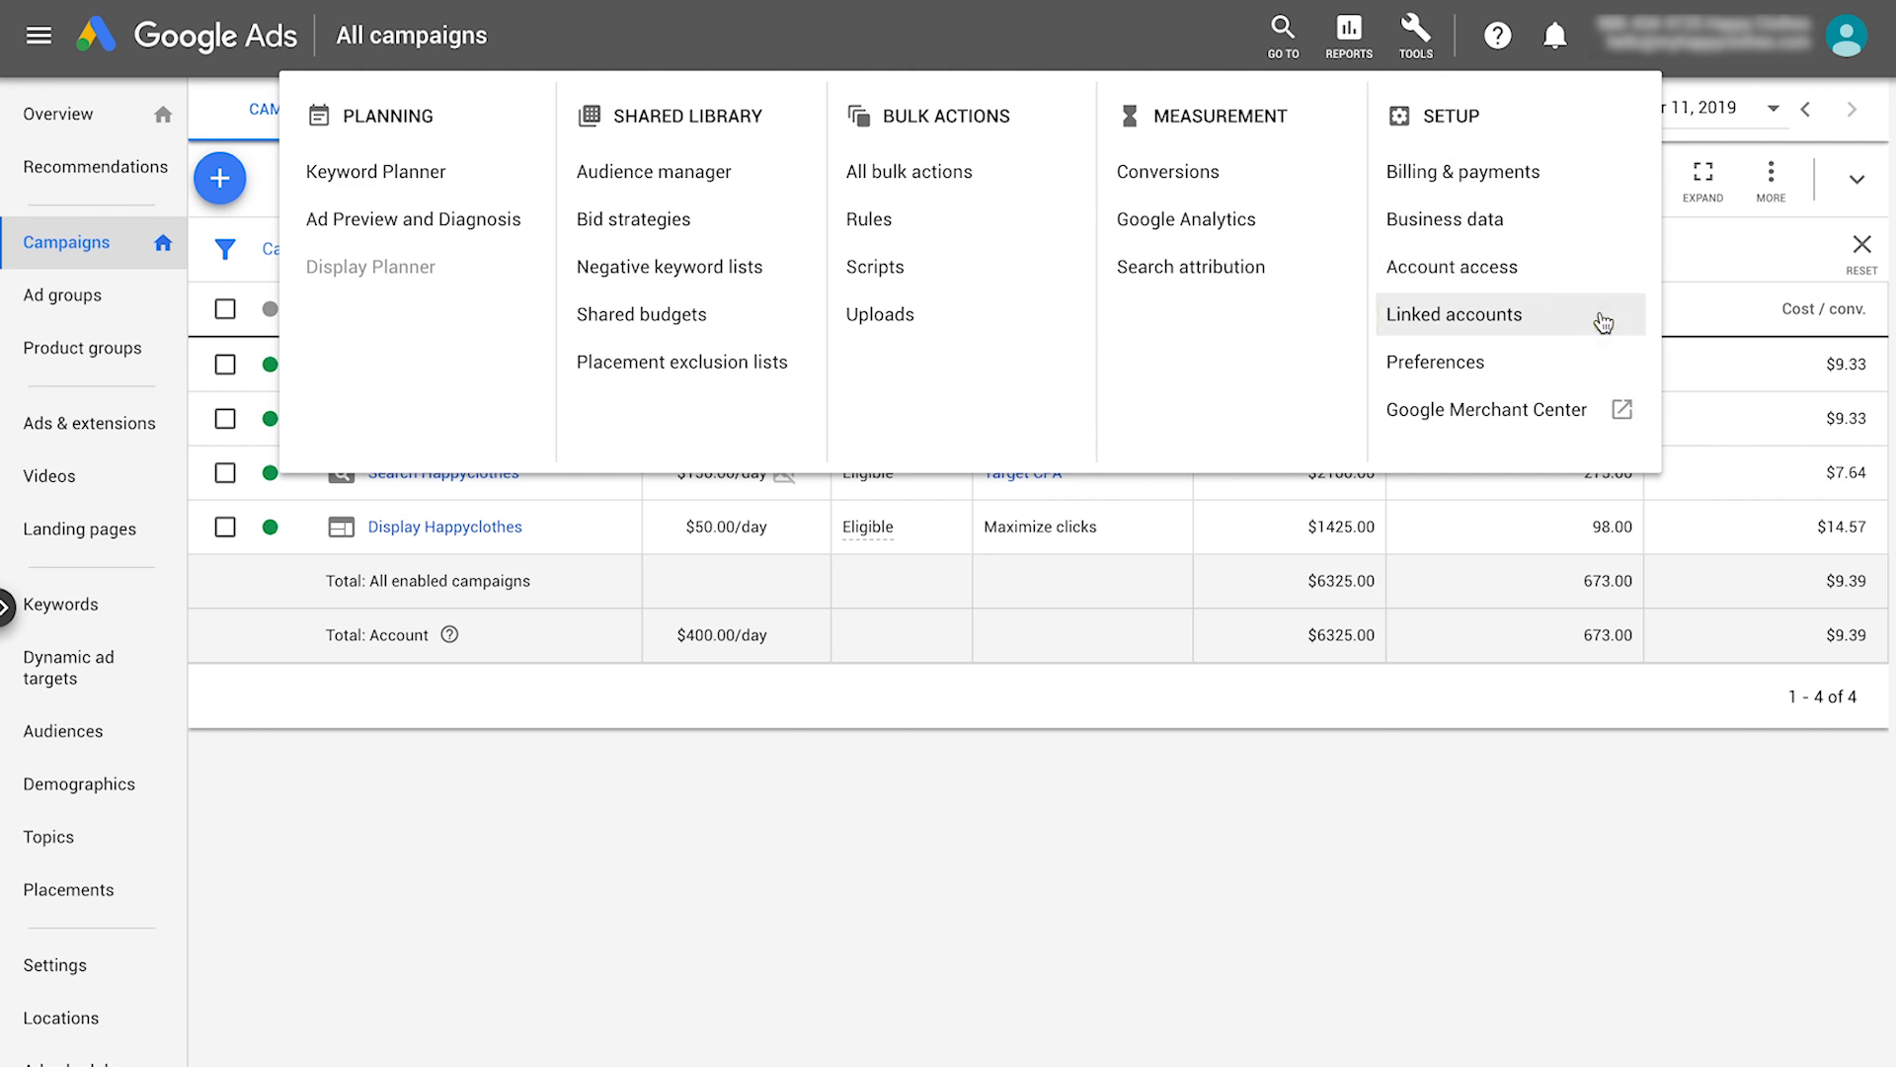
Go to Linked accounts and the YouTube card's details.
{"action": "left_click", "coordinate": [1456, 314]}
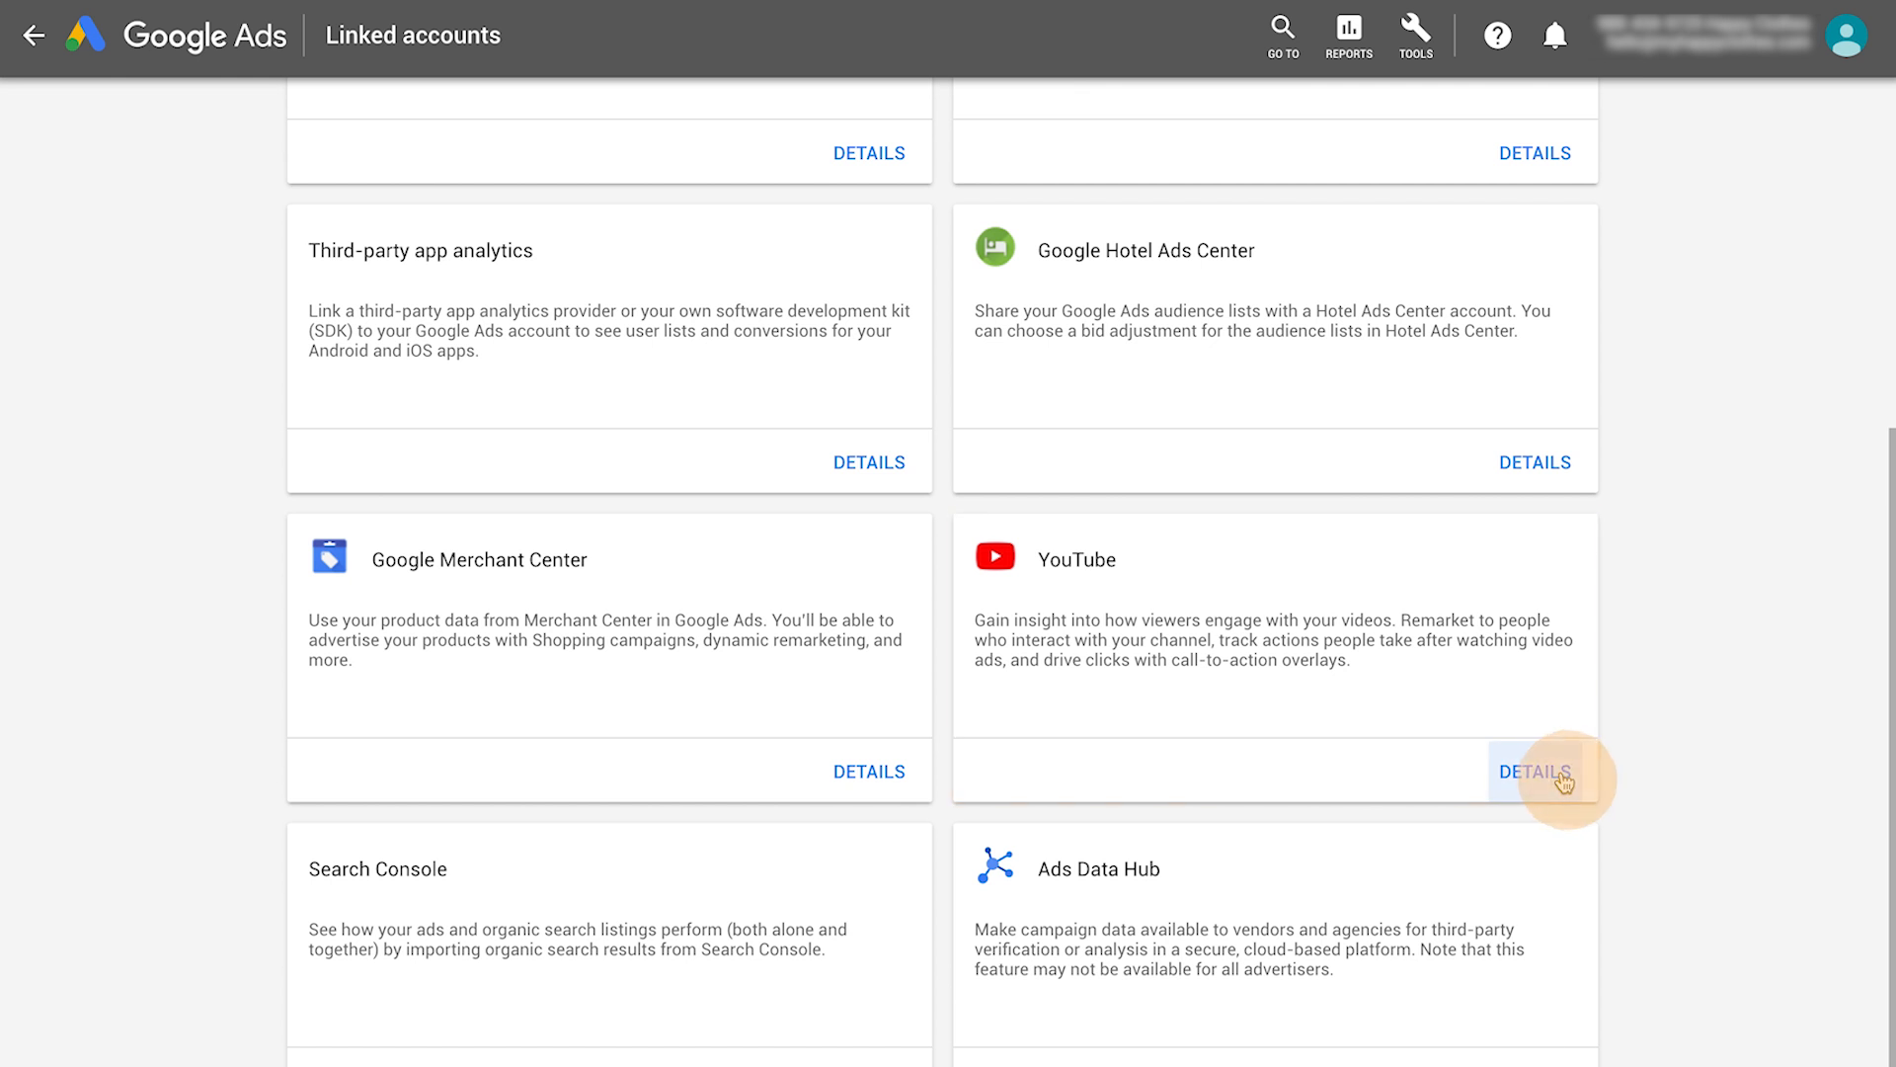
{"action": "left_click", "coordinate": [1539, 773]}
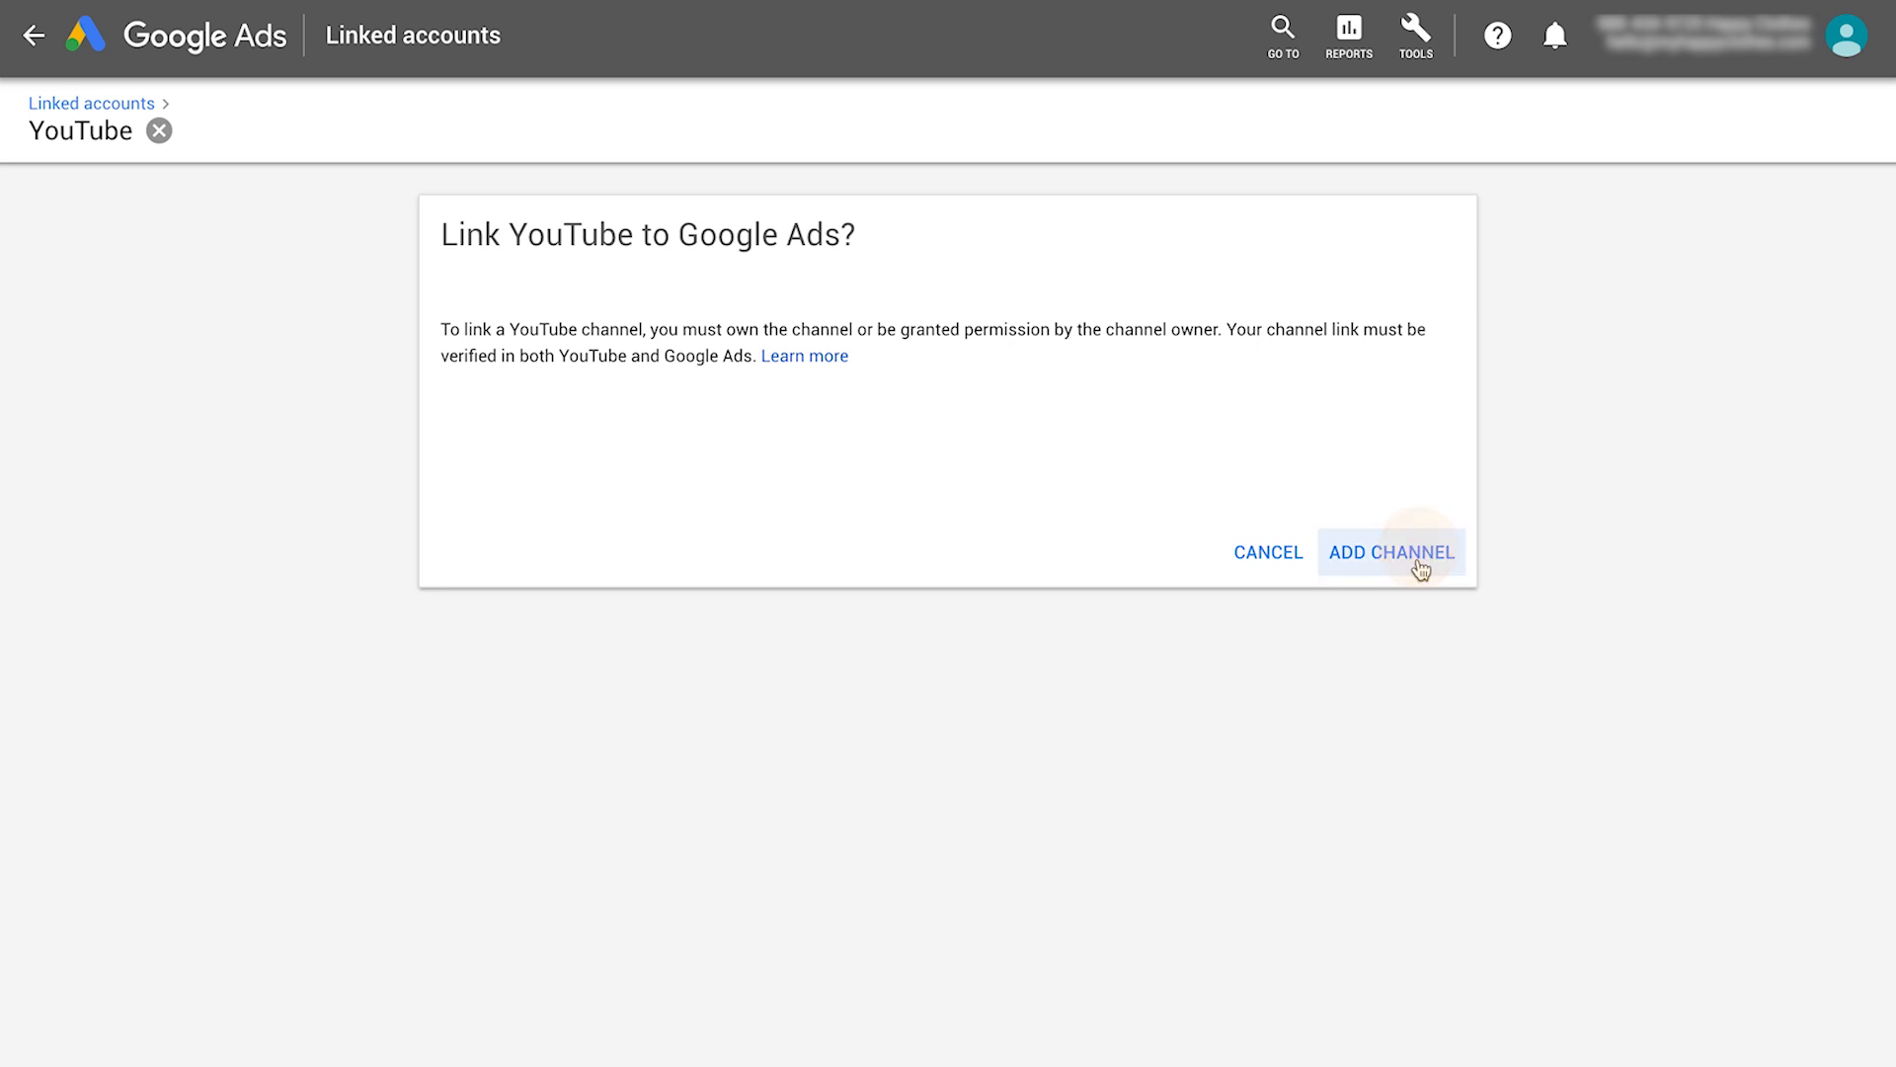
Add the Happy Clothes channel and choose 'I own this channel'.
{"action": "left_click", "coordinate": [1390, 551]}
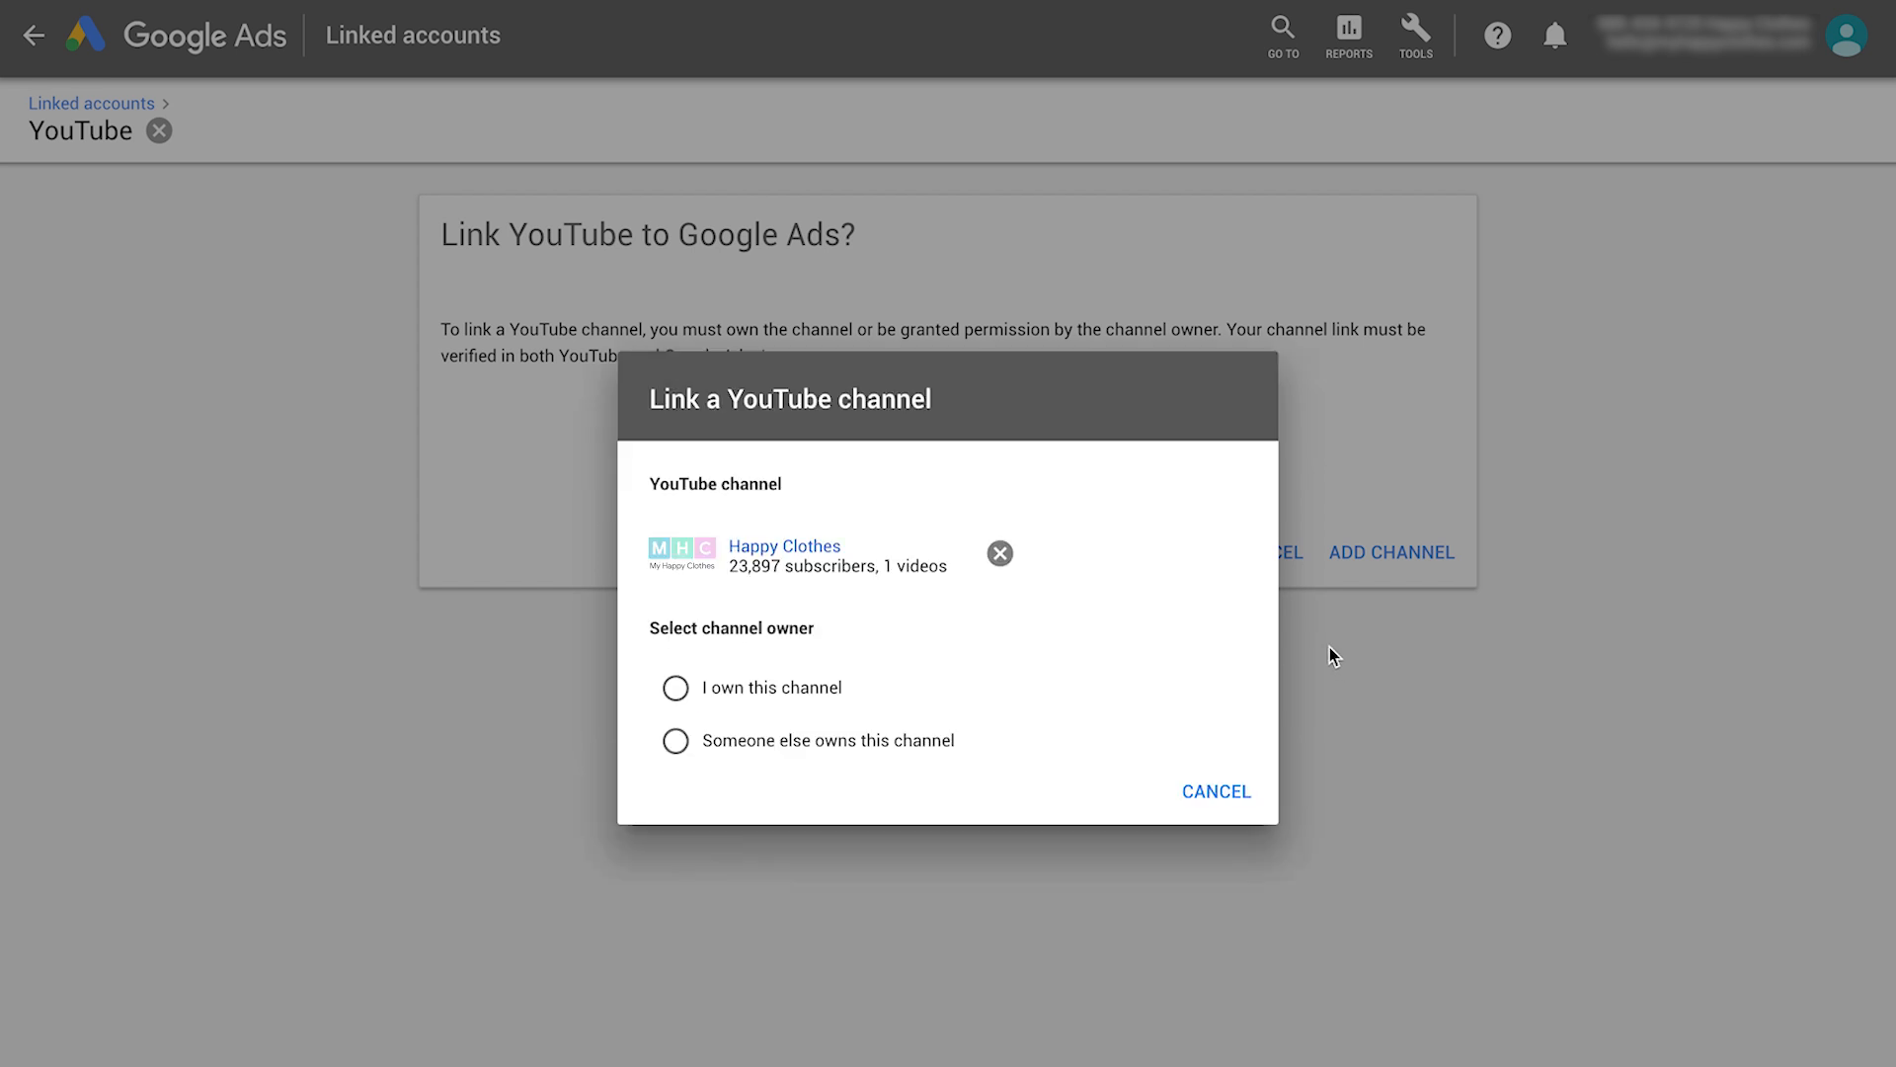
{"action": "left_click", "coordinate": [676, 688]}
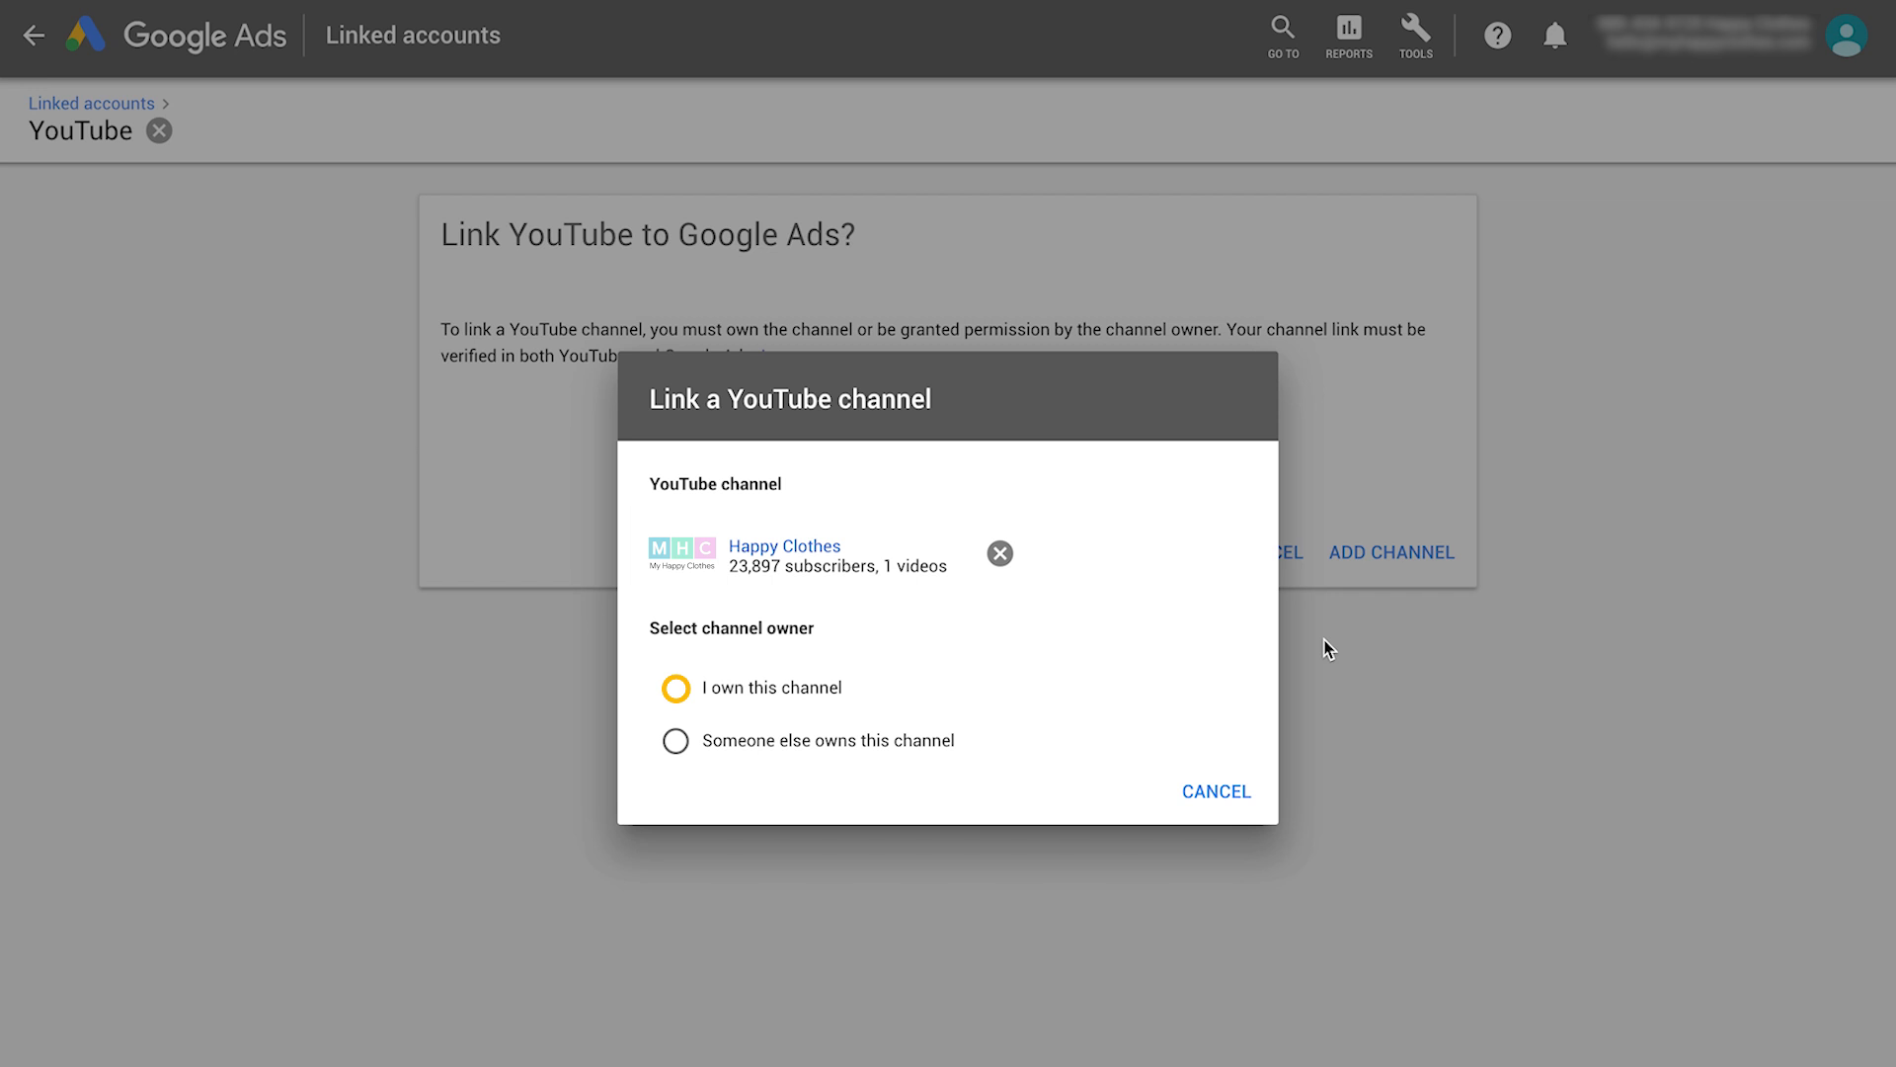
{"action": "left_click", "coordinate": [676, 739]}
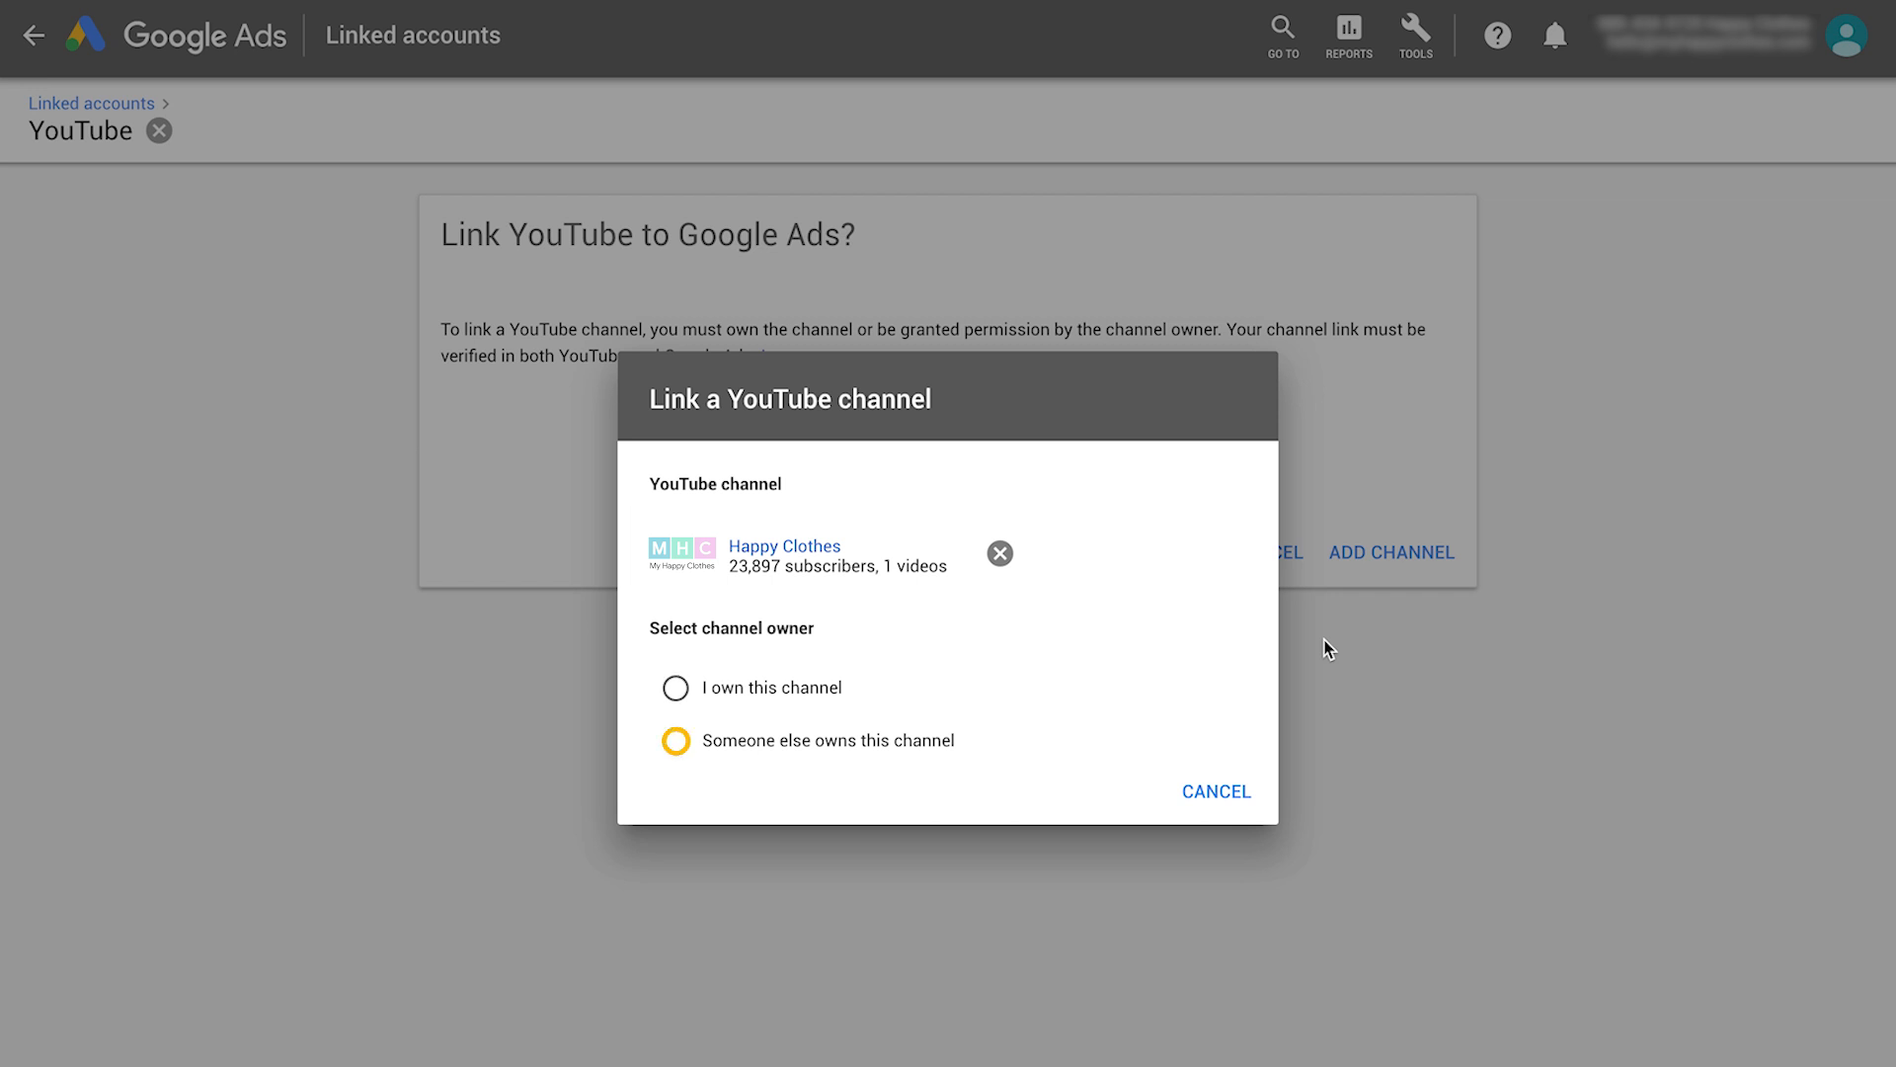
{"action": "left_click", "coordinate": [676, 688]}
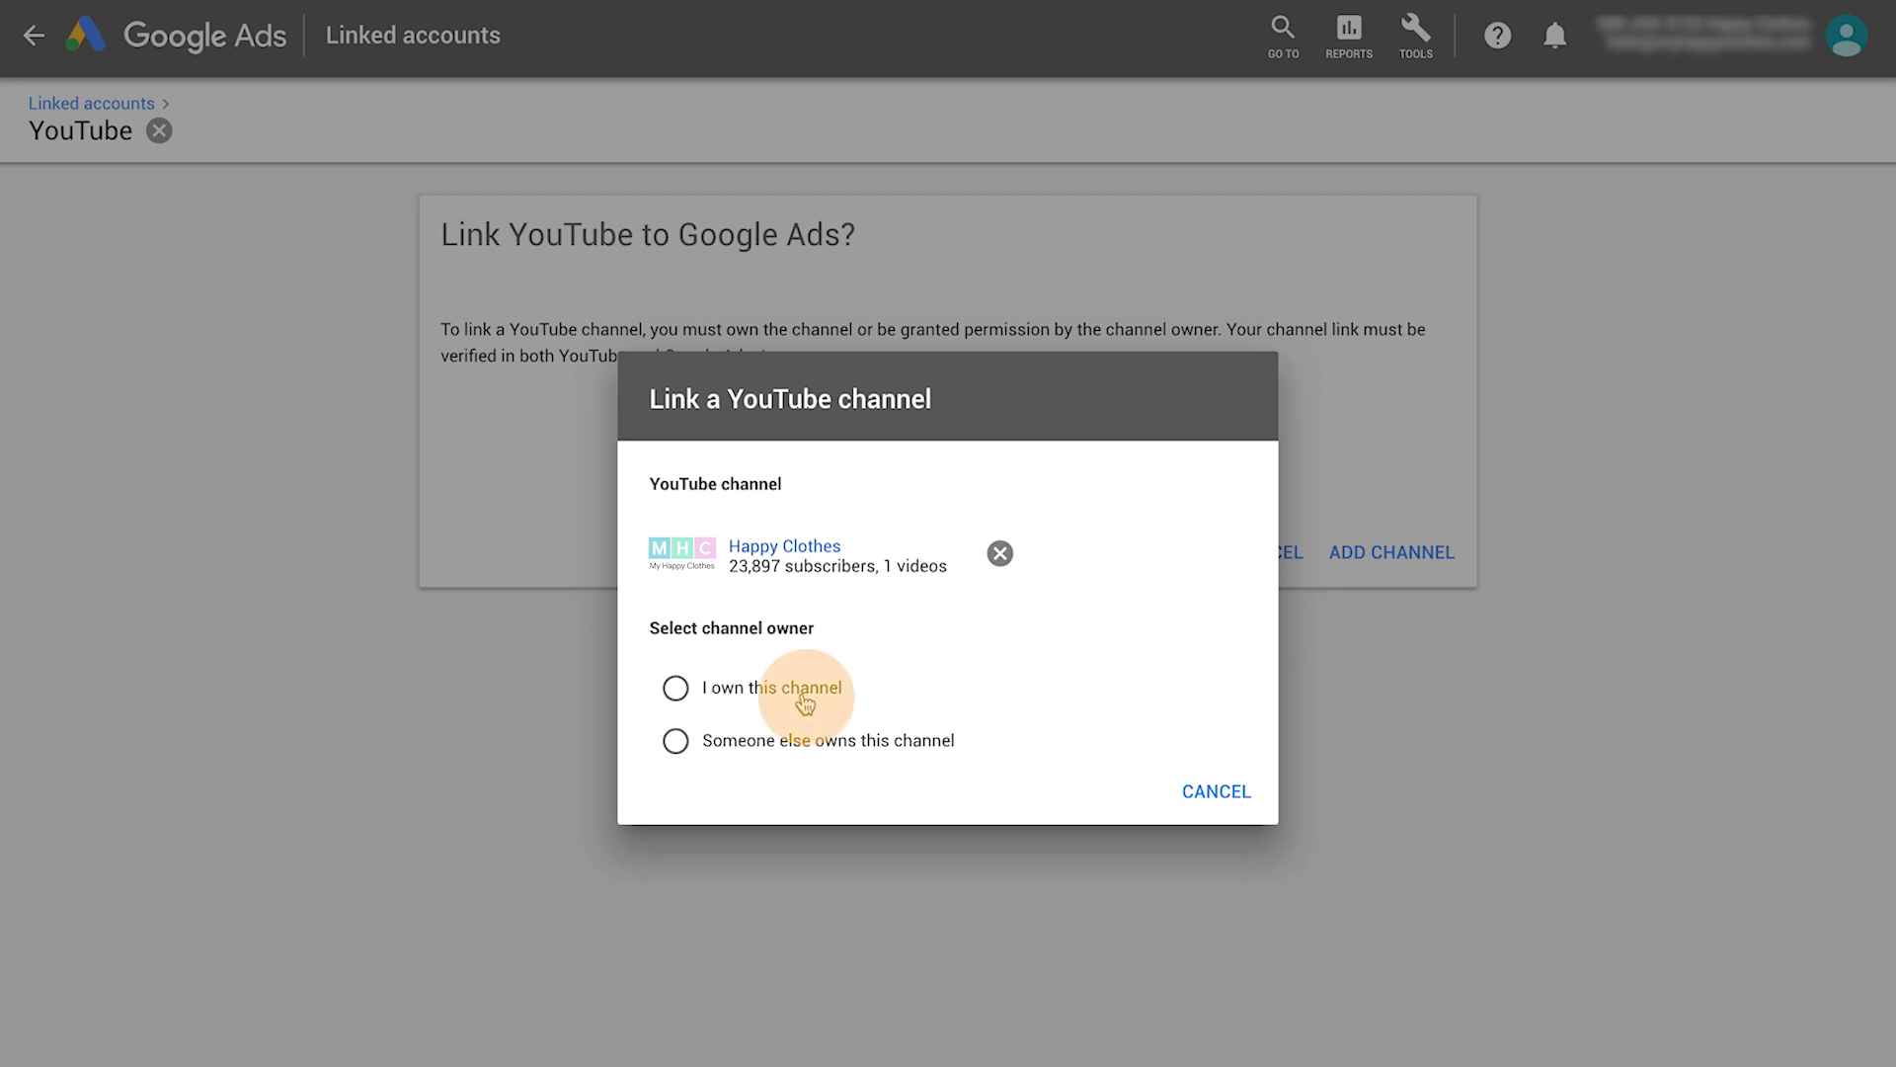
{"action": "left_click", "coordinate": [675, 687]}
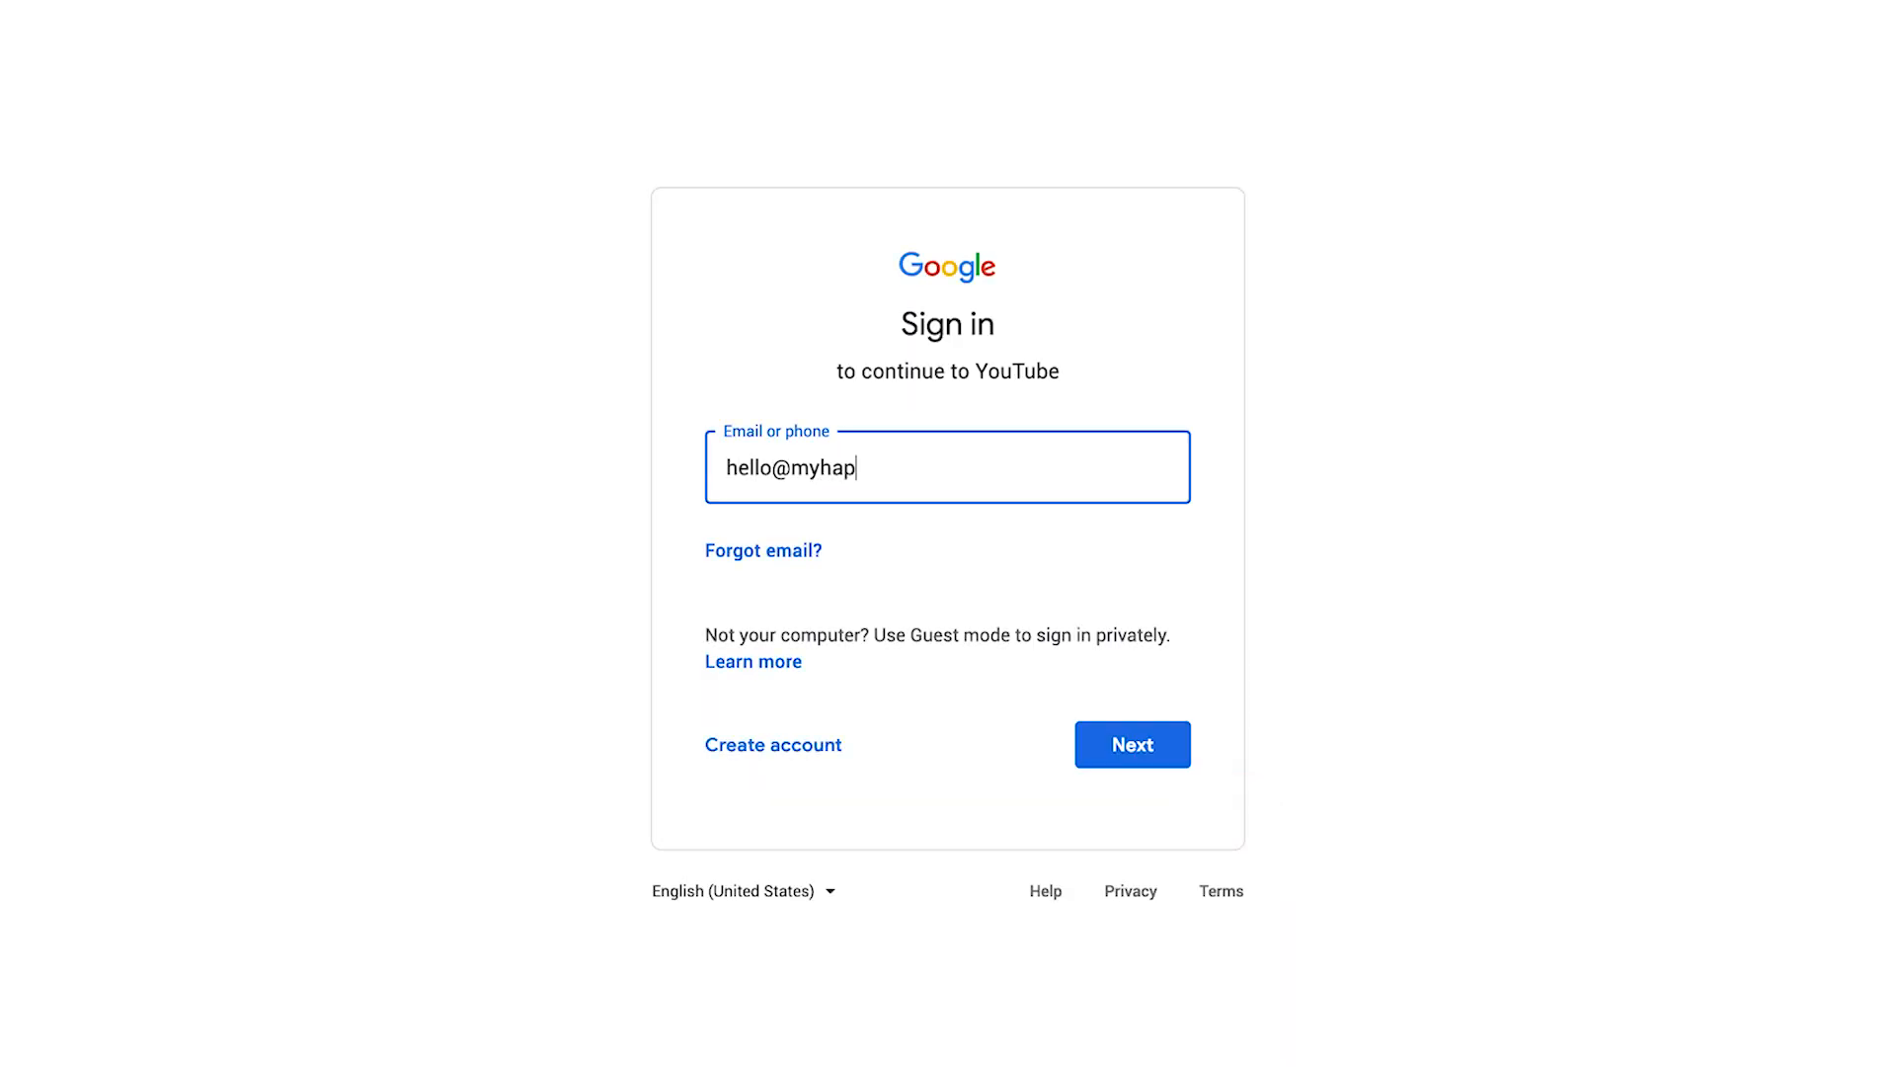
Sign in to YouTube and name the AdWords account 'My Happy Clothes' with all permissions ticked.
{"action": "left_click", "coordinate": [1130, 745]}
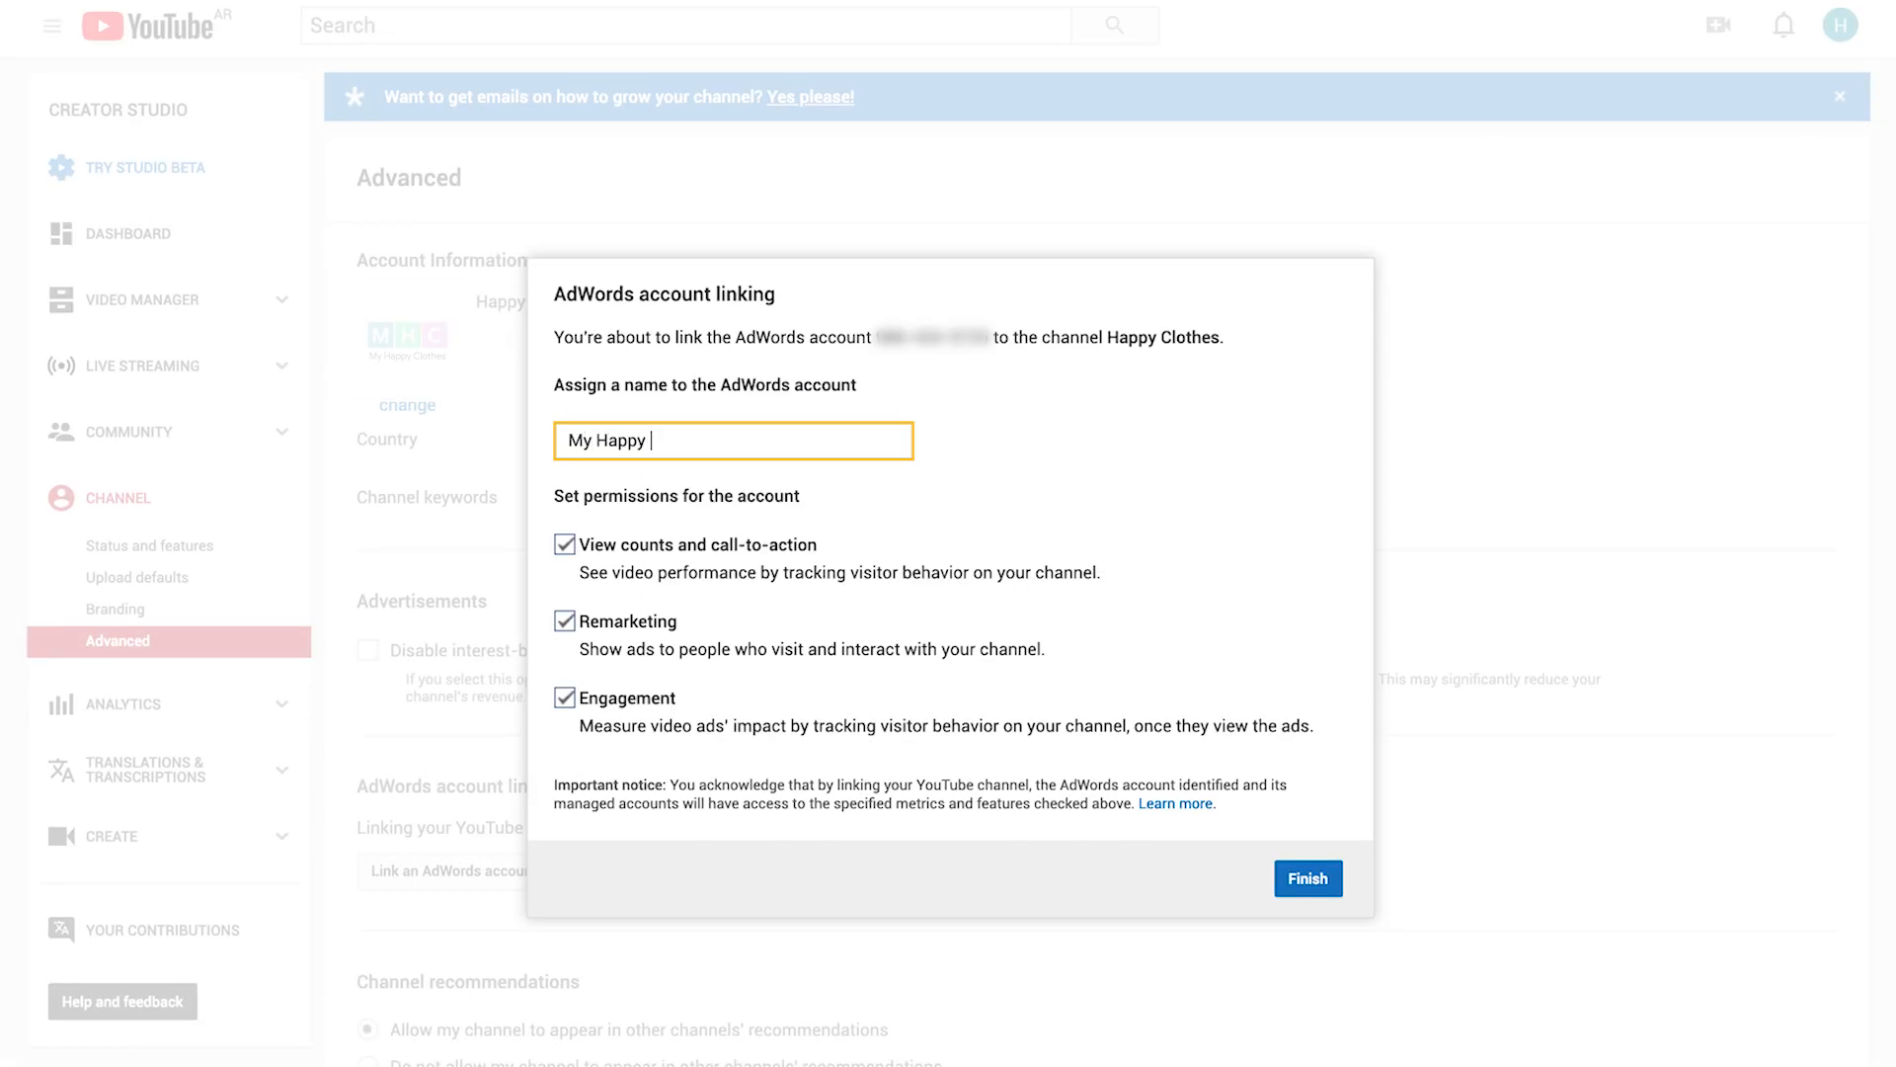
{"action": "type", "text": "Clothes"}
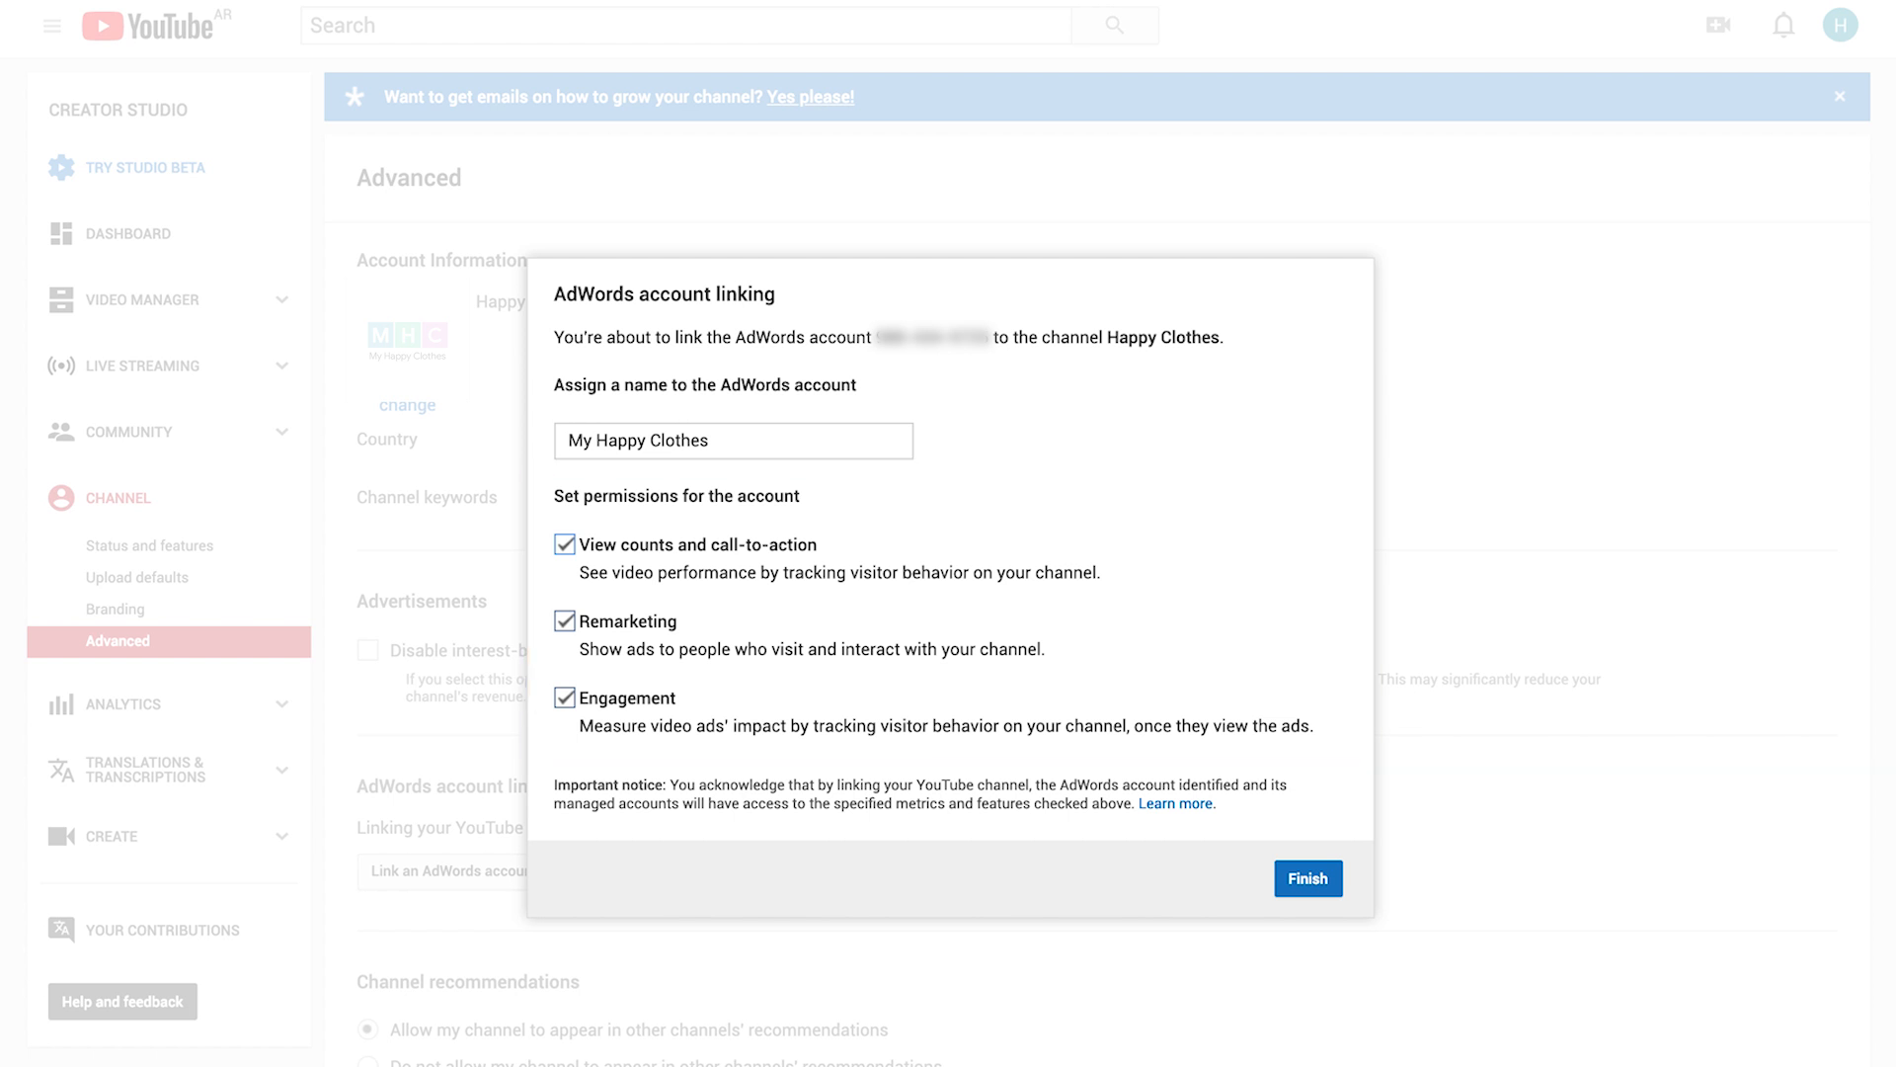
{"action": "mouse_move", "coordinate": [1440, 925]}
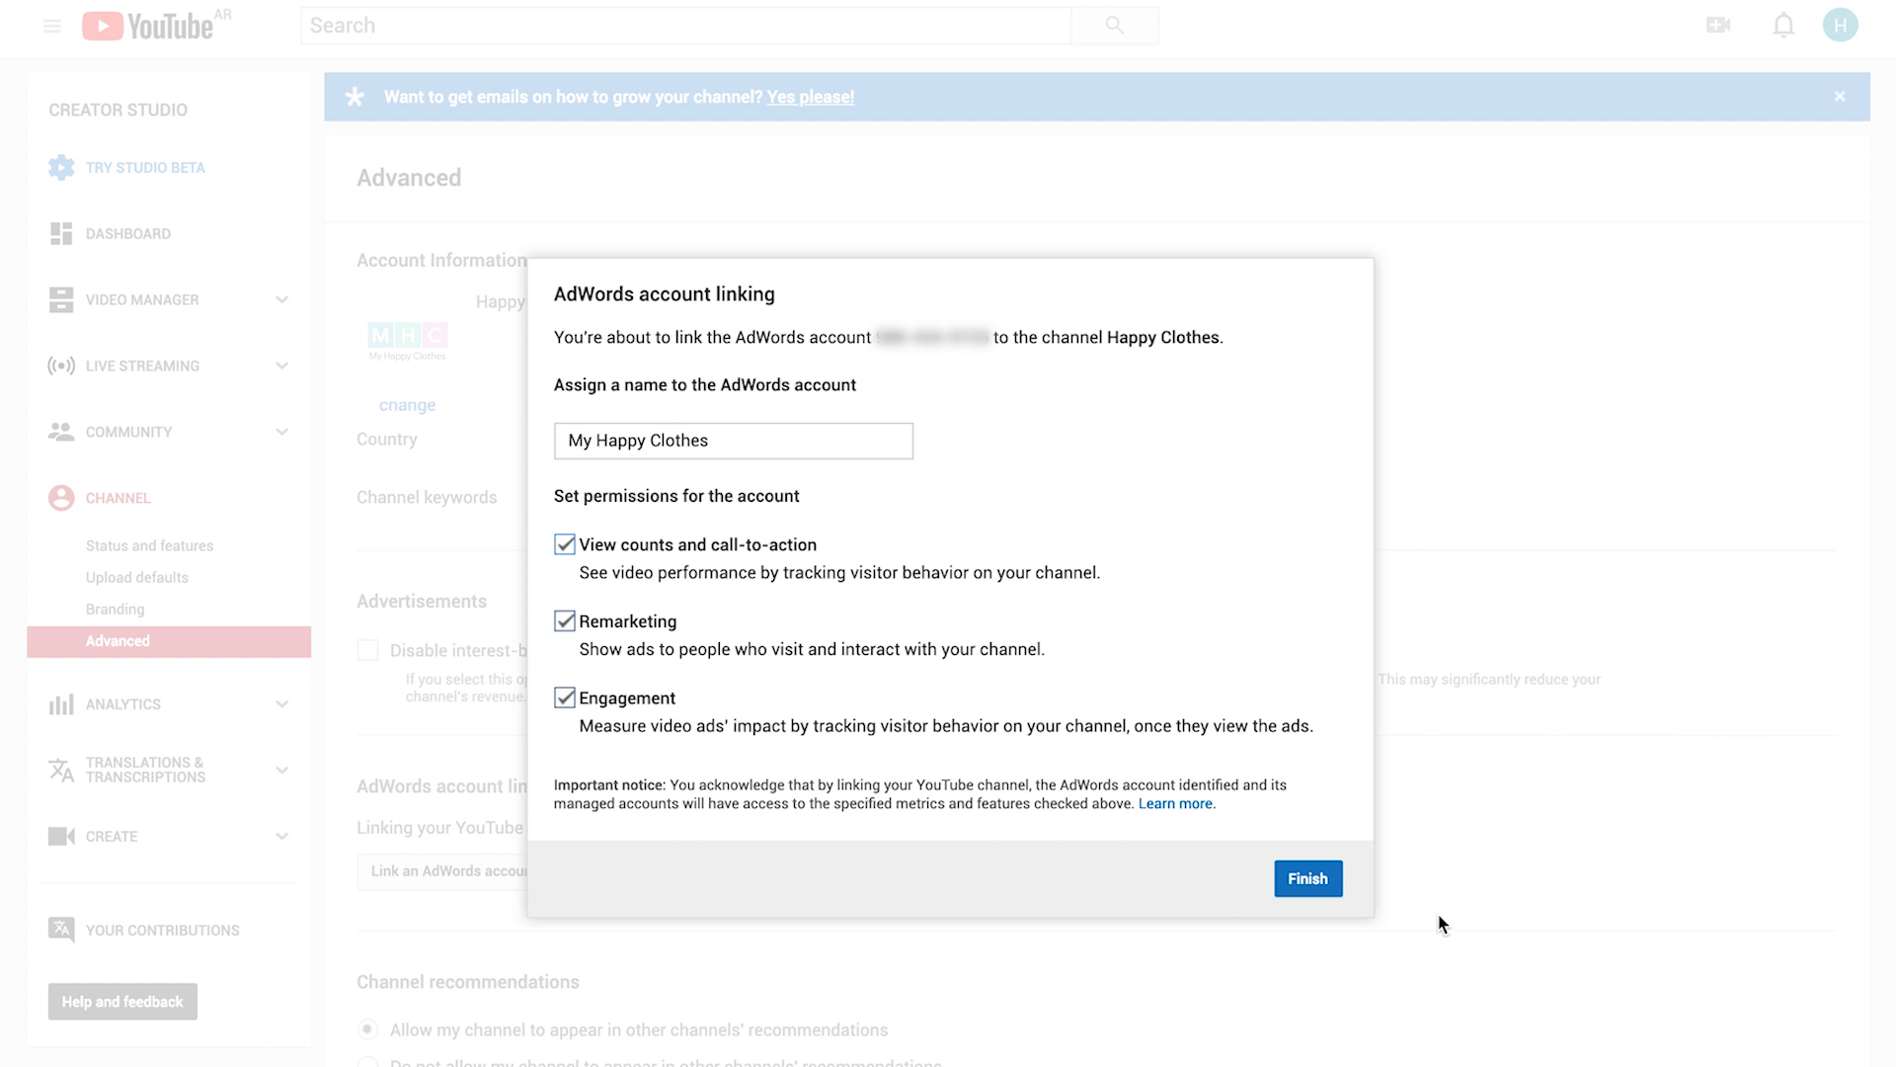
{"action": "left_click", "coordinate": [1308, 877]}
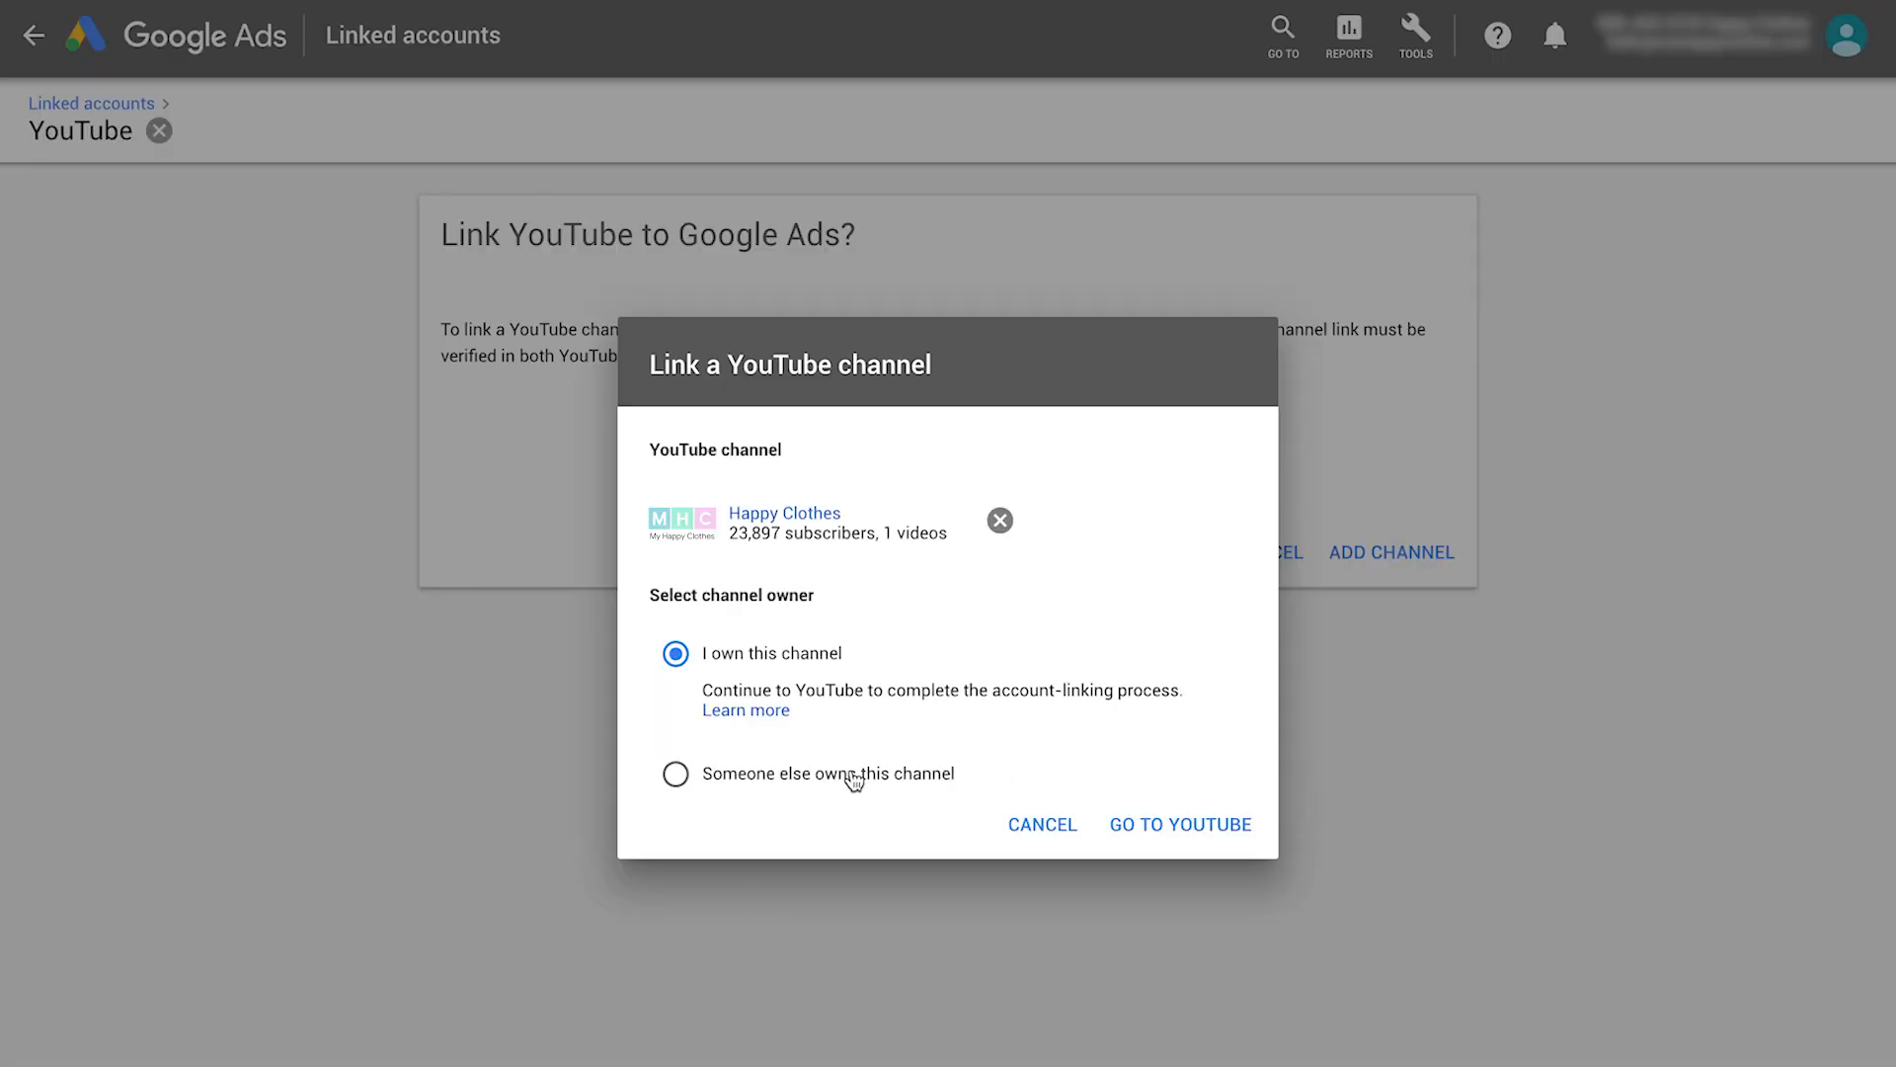
{"action": "left_click", "coordinate": [676, 772]}
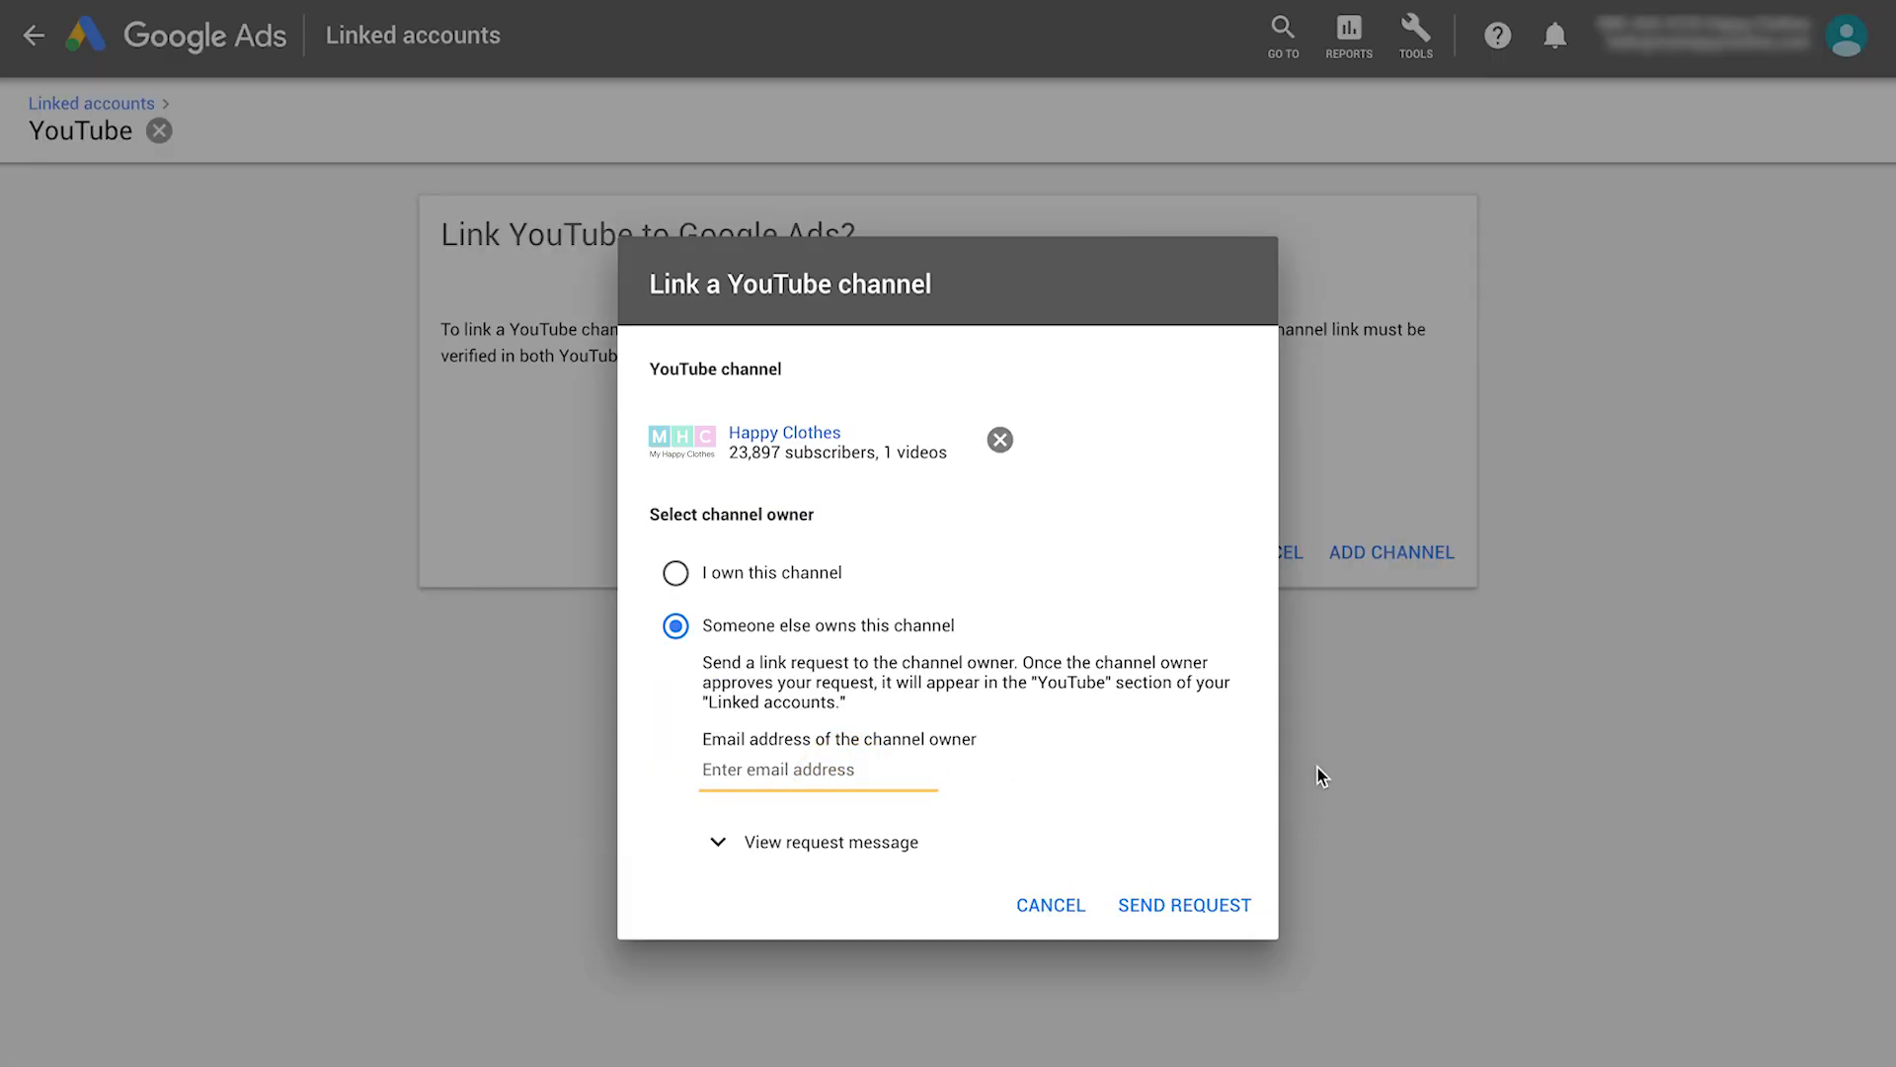
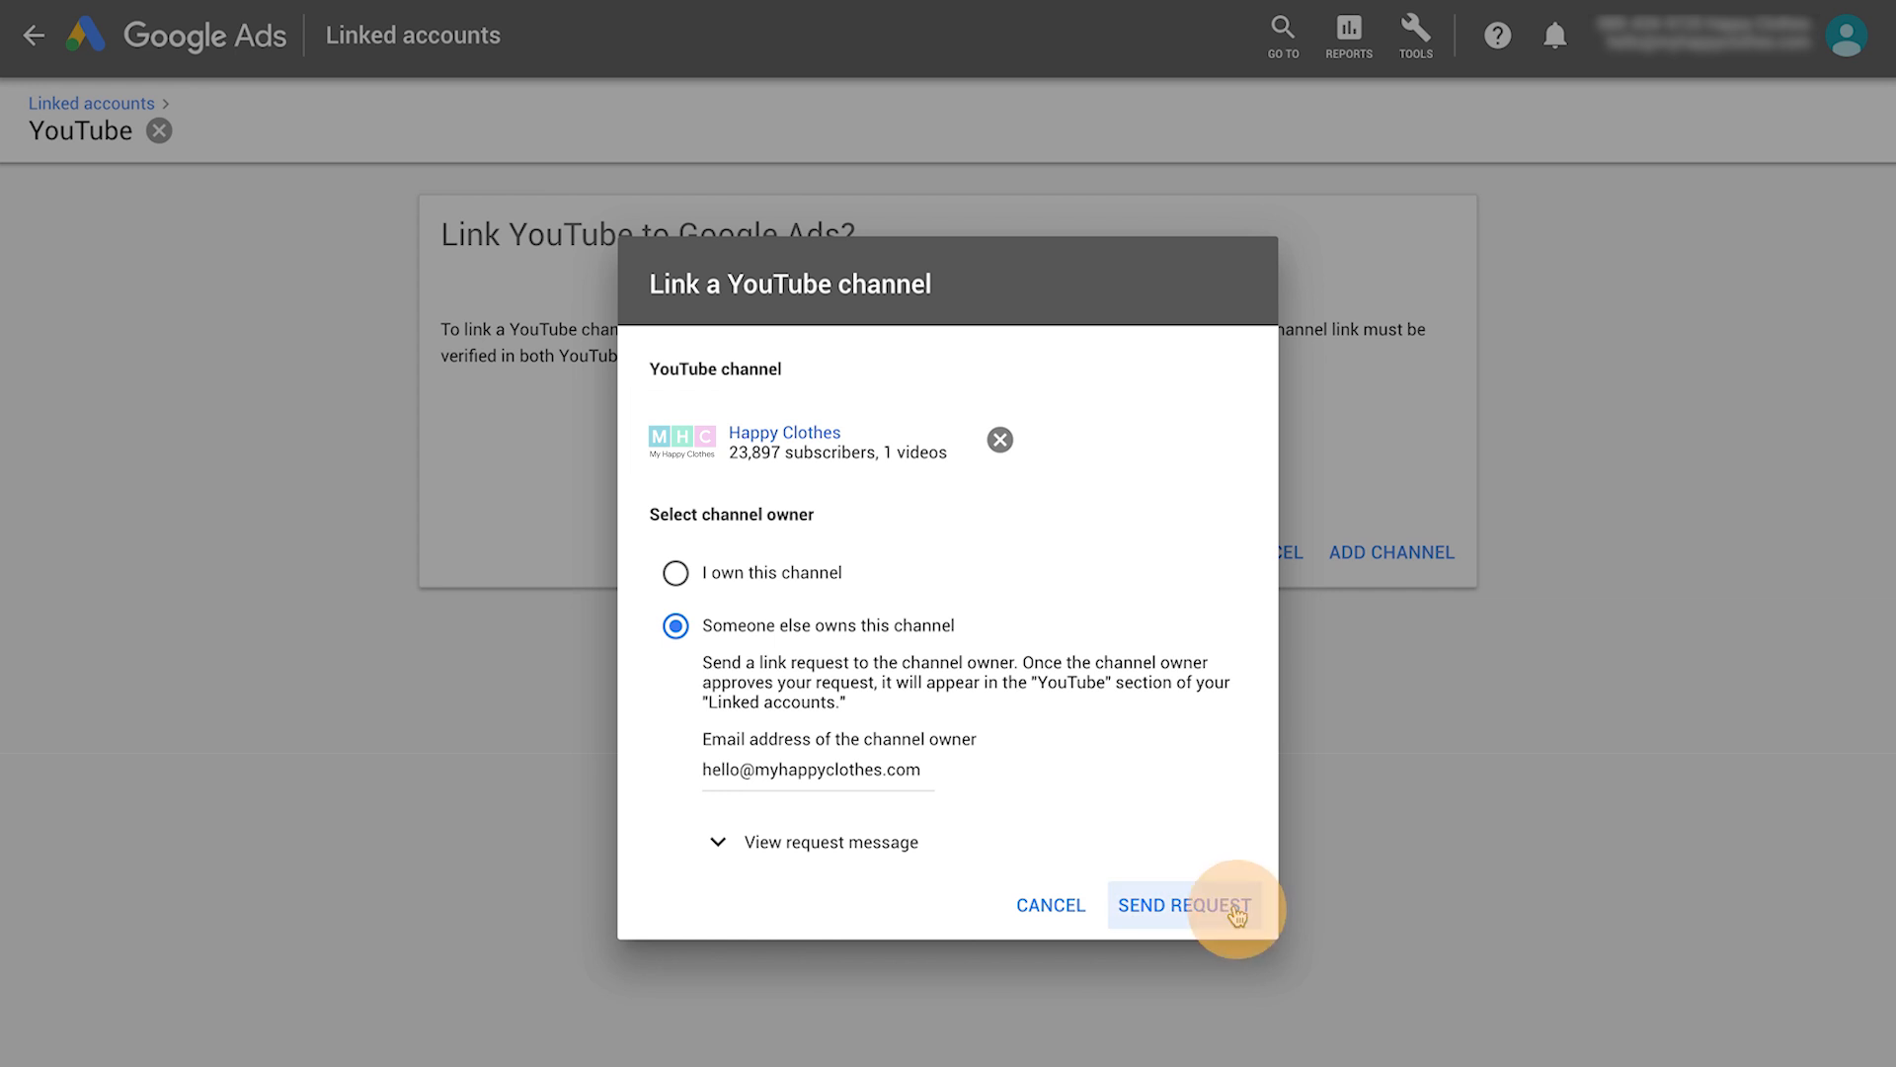
{"action": "left_click", "coordinate": [1183, 904]}
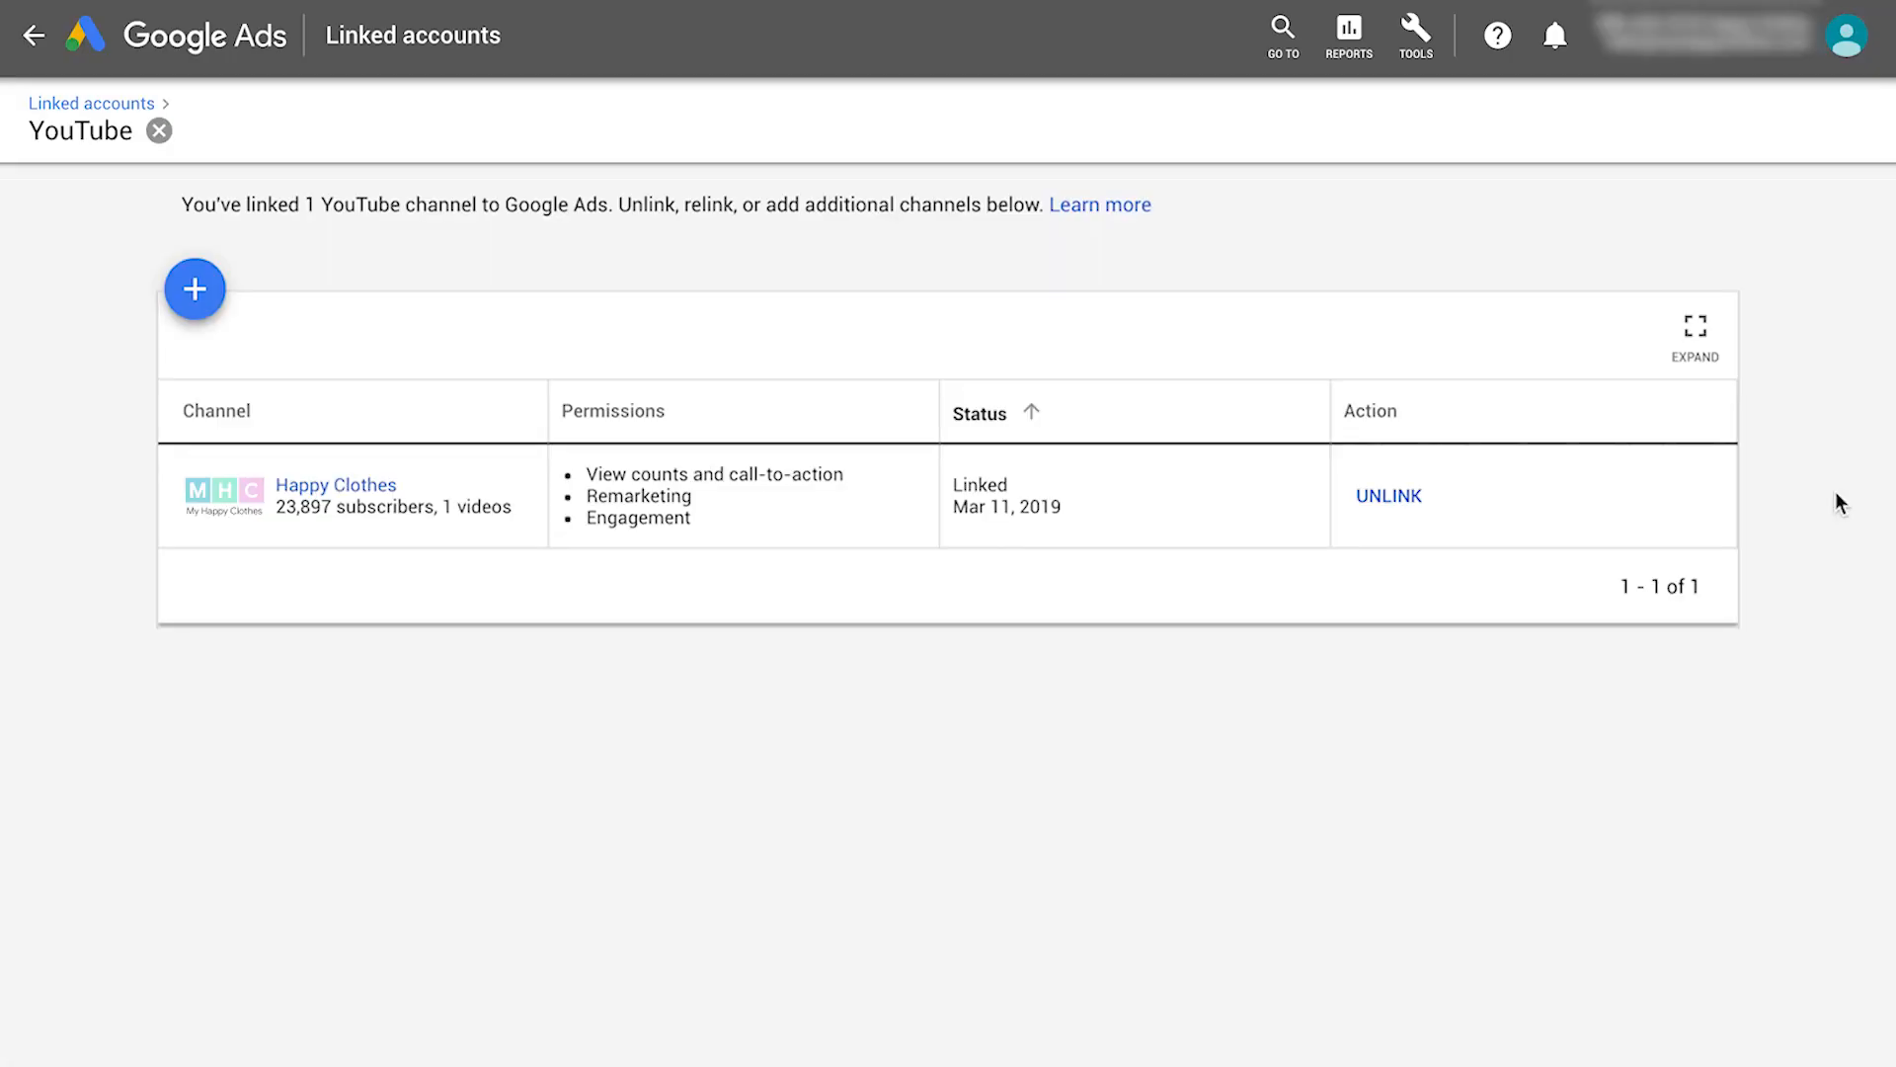